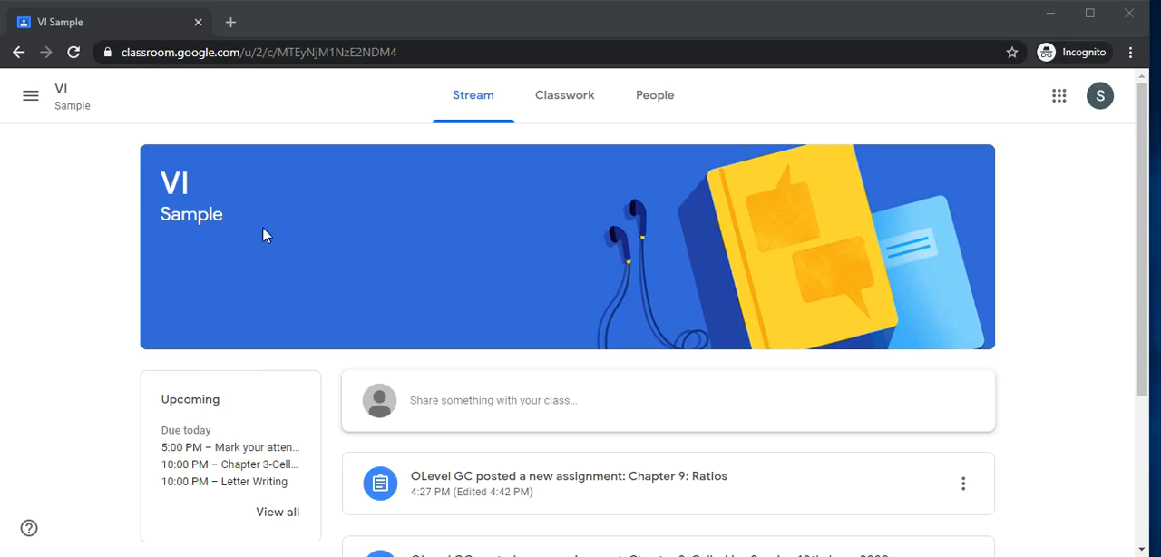
pyautogui.moveTo(571, 170)
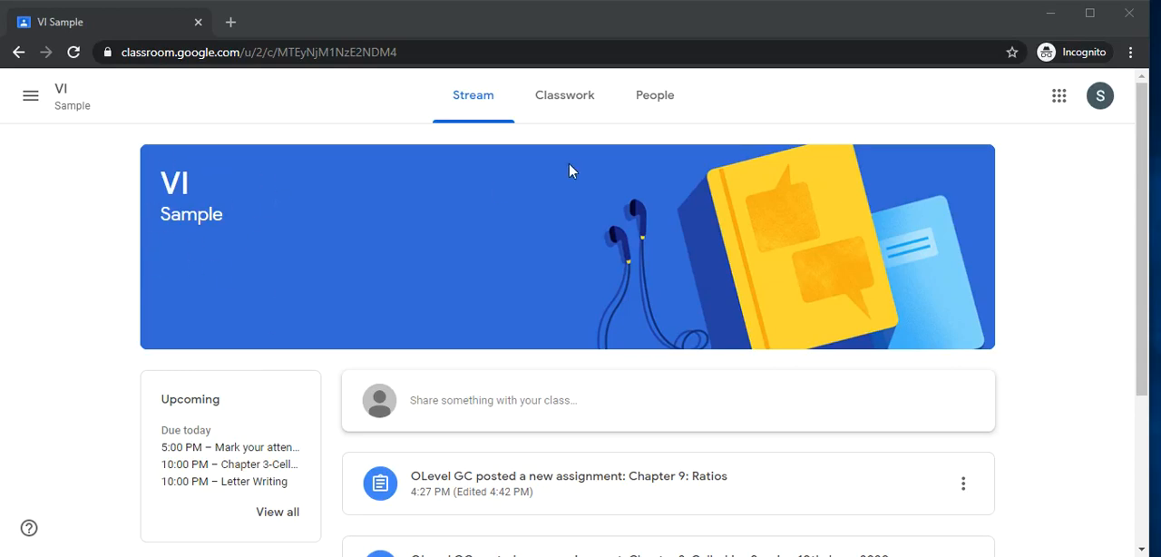
# Show the class's Classwork list with Attendance, Science, English and Mathematics topics
pyautogui.click(564, 94)
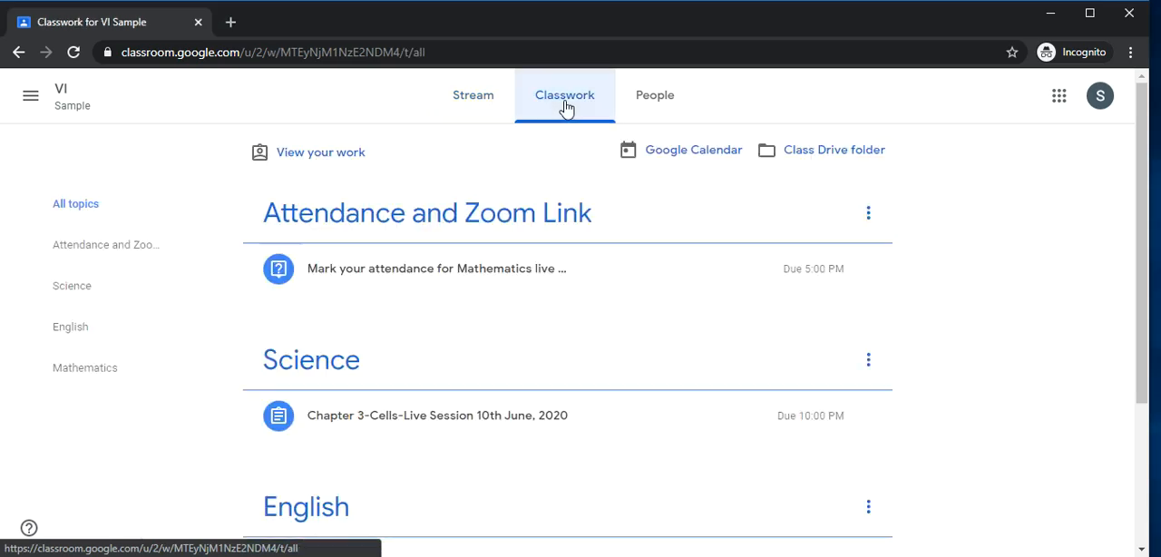
pyautogui.scroll(-3)
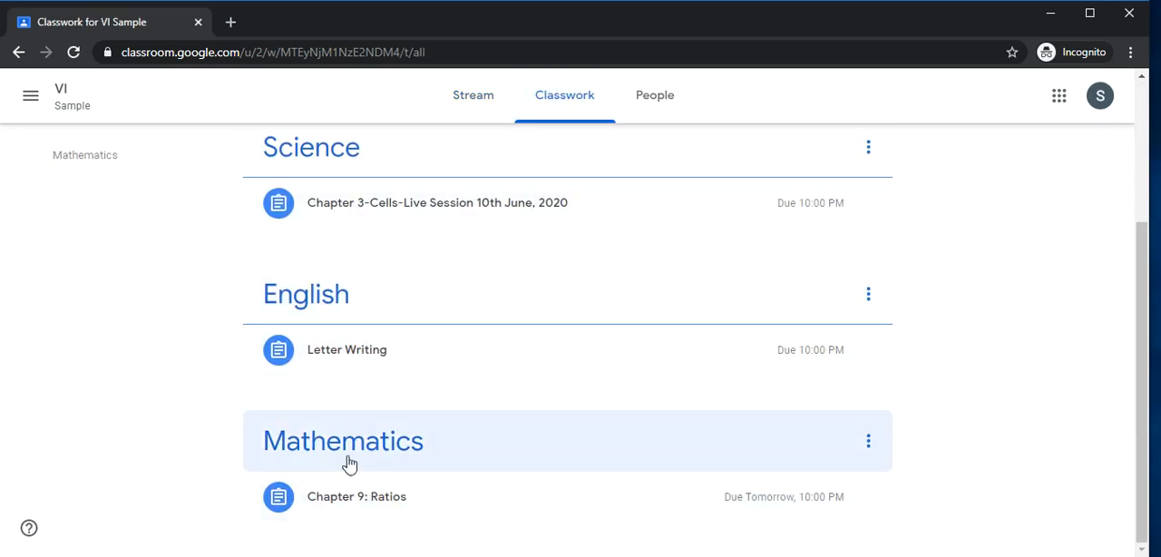
pyautogui.moveTo(426, 399)
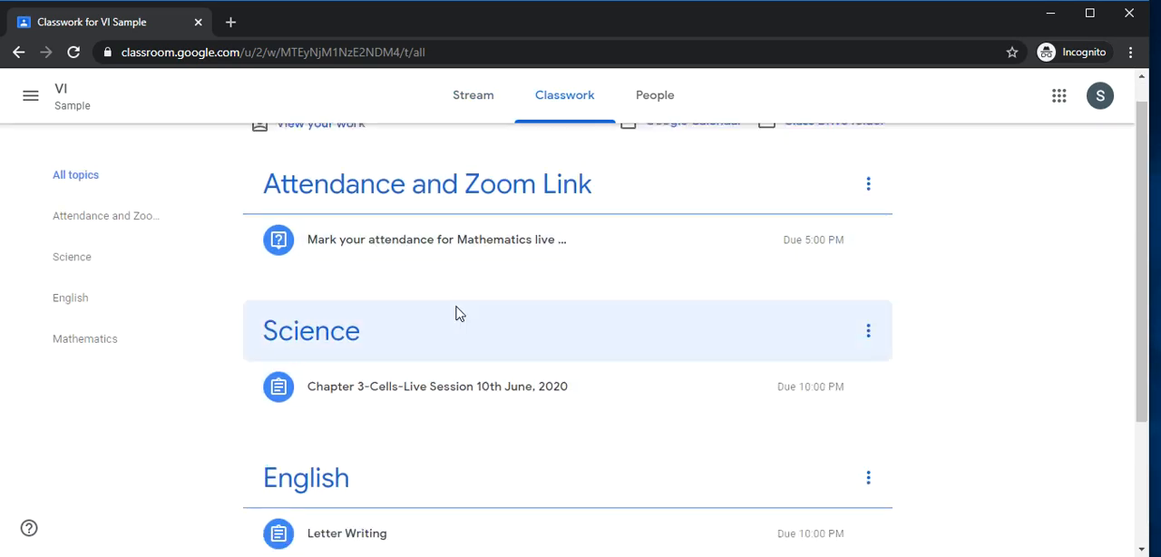
pyautogui.scroll(-3)
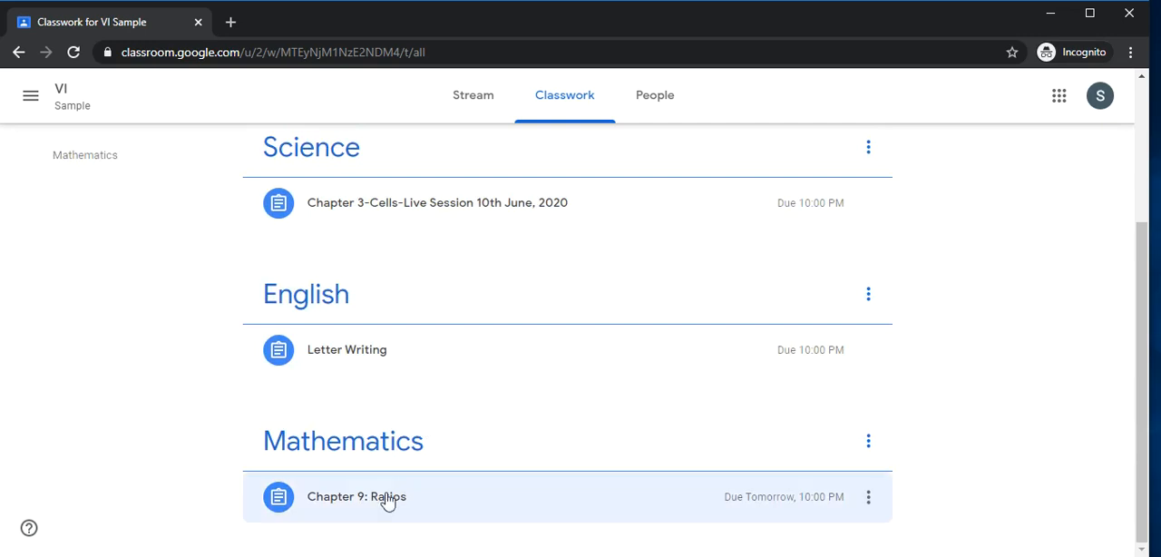
# View the Chapter 9: Ratios assignment and highlight its notebook-picture upload instruction
pyautogui.click(356, 496)
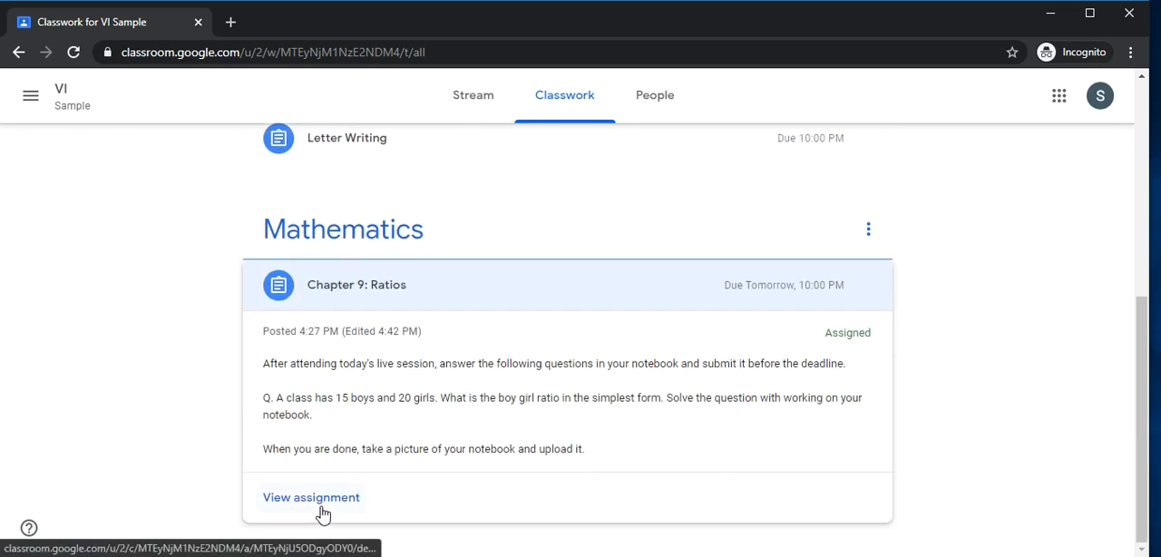
pyautogui.click(310, 497)
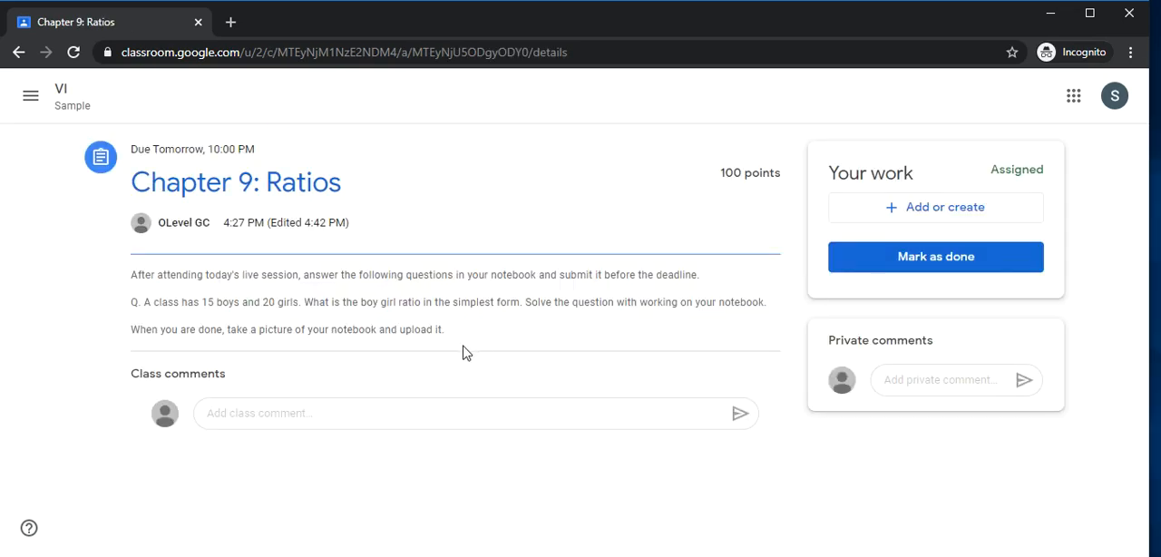
pyautogui.moveTo(262, 288)
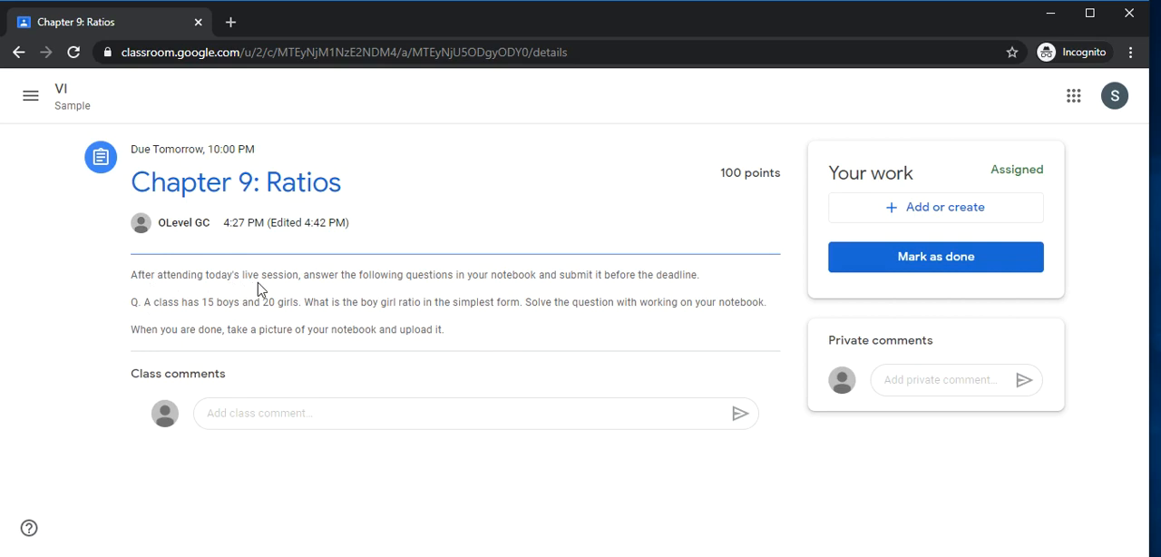
pyautogui.moveTo(276, 305)
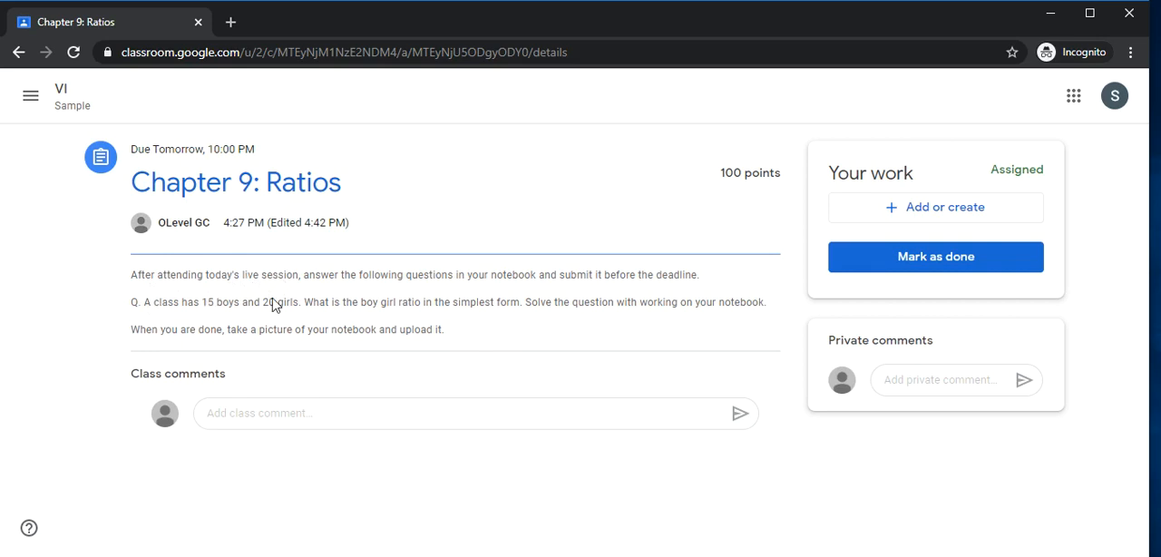
pyautogui.moveTo(174, 312)
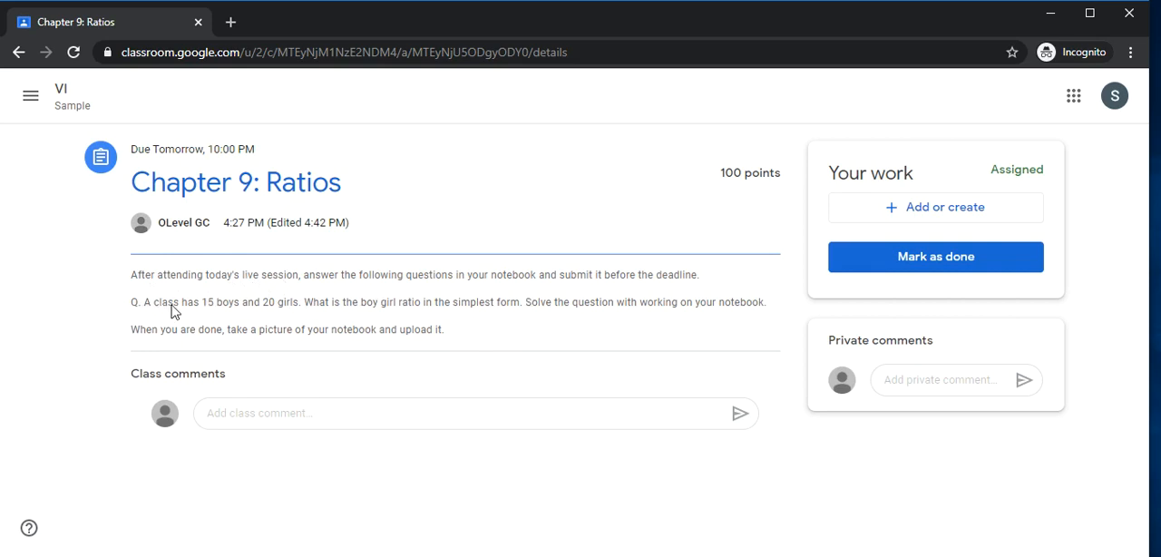
pyautogui.moveTo(529, 309)
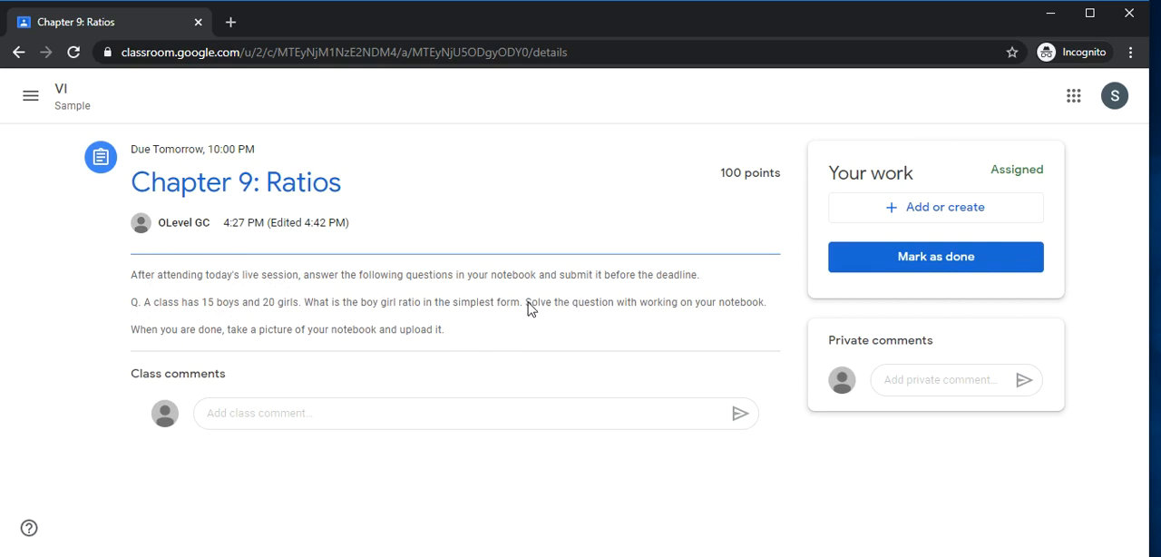
pyautogui.moveTo(528, 301); pyautogui.dragTo(765, 301)
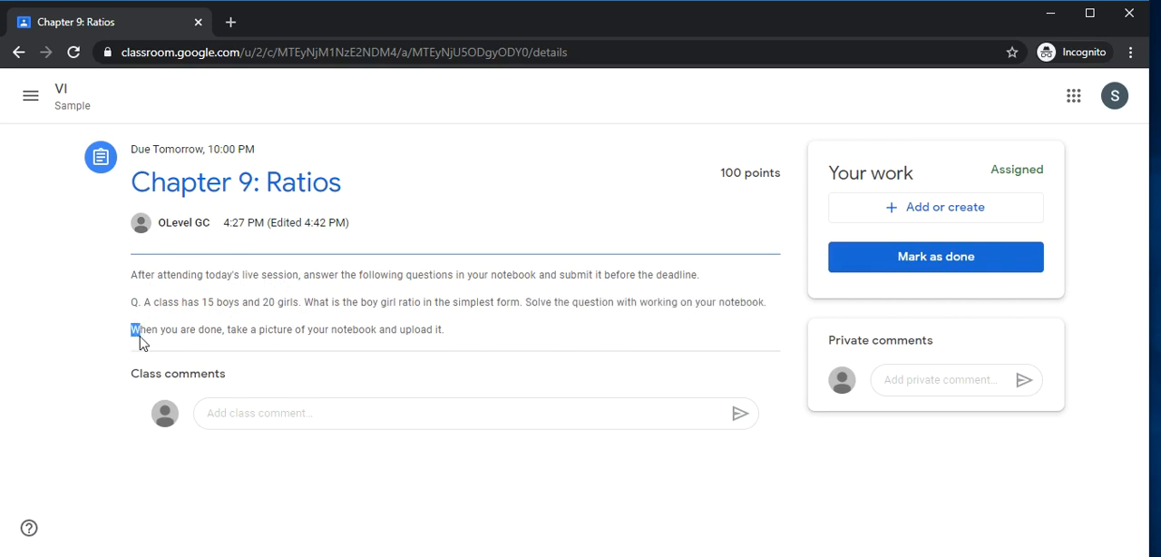
pyautogui.moveTo(131, 330); pyautogui.dragTo(444, 330)
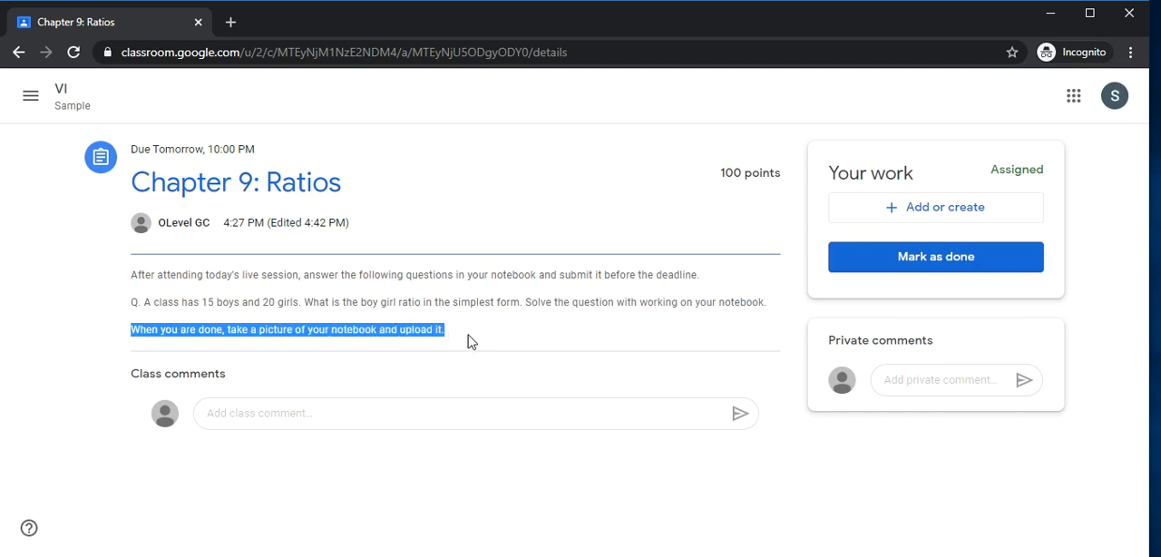
pyautogui.moveTo(479, 339)
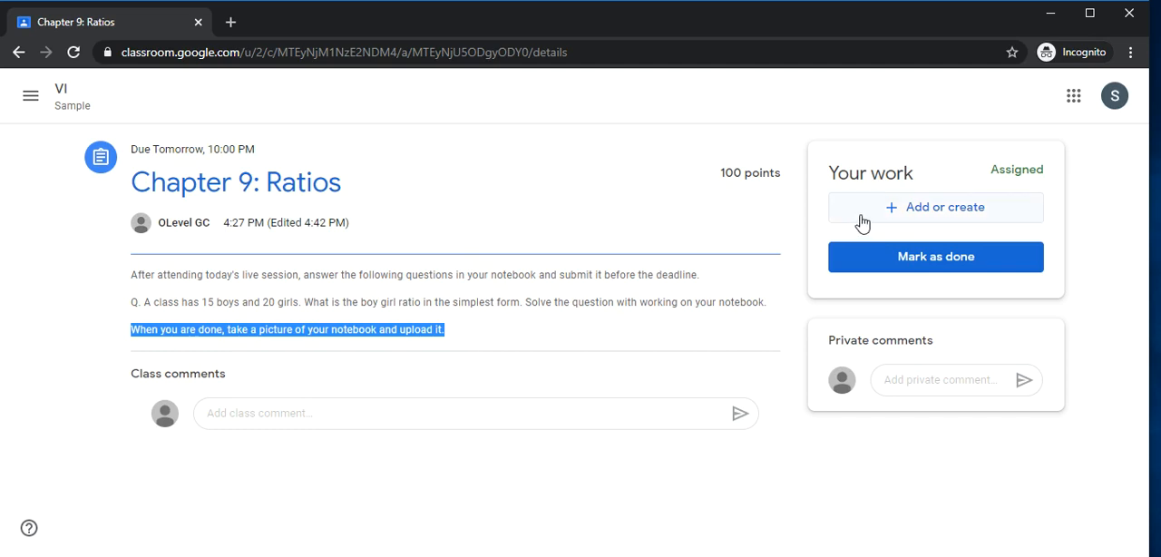
pyautogui.moveTo(767, 225)
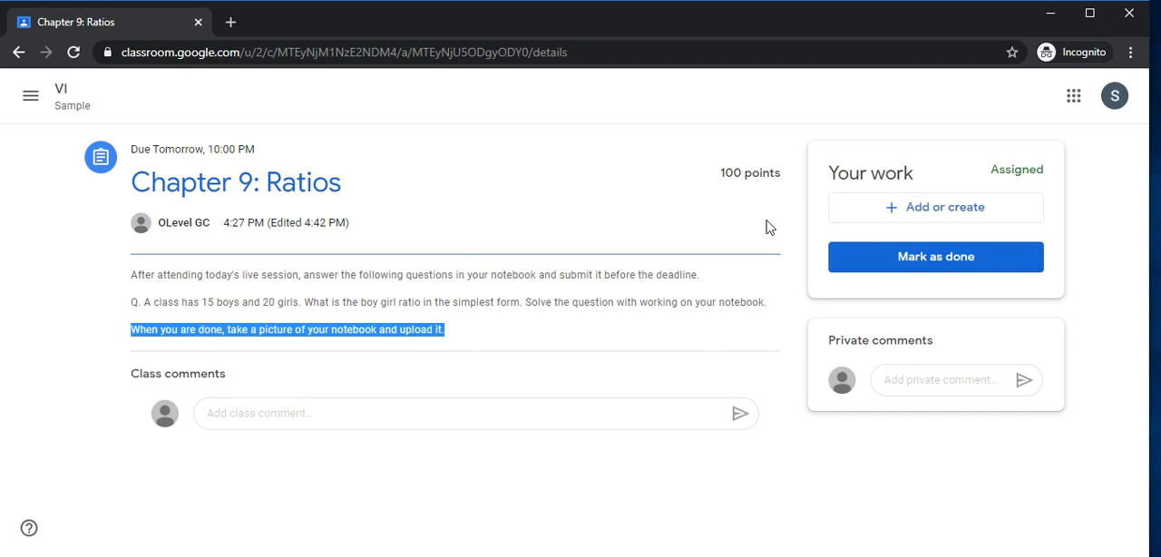
pyautogui.moveTo(914, 197)
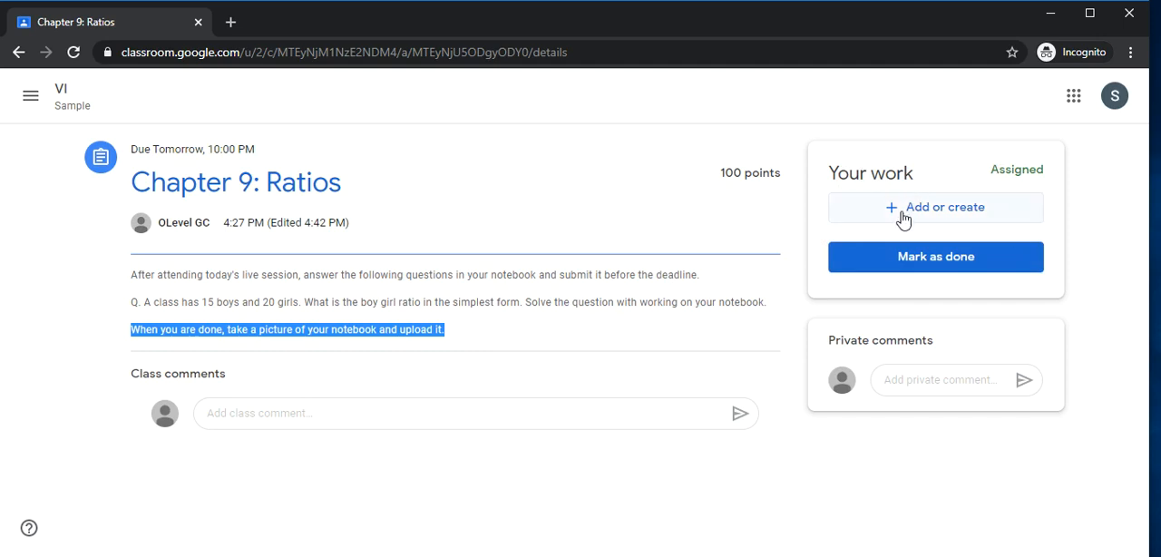
# Attach the notebook photo IMG_20200611_163508.jpg from the device to Chapter 9: Ratios
pyautogui.click(935, 206)
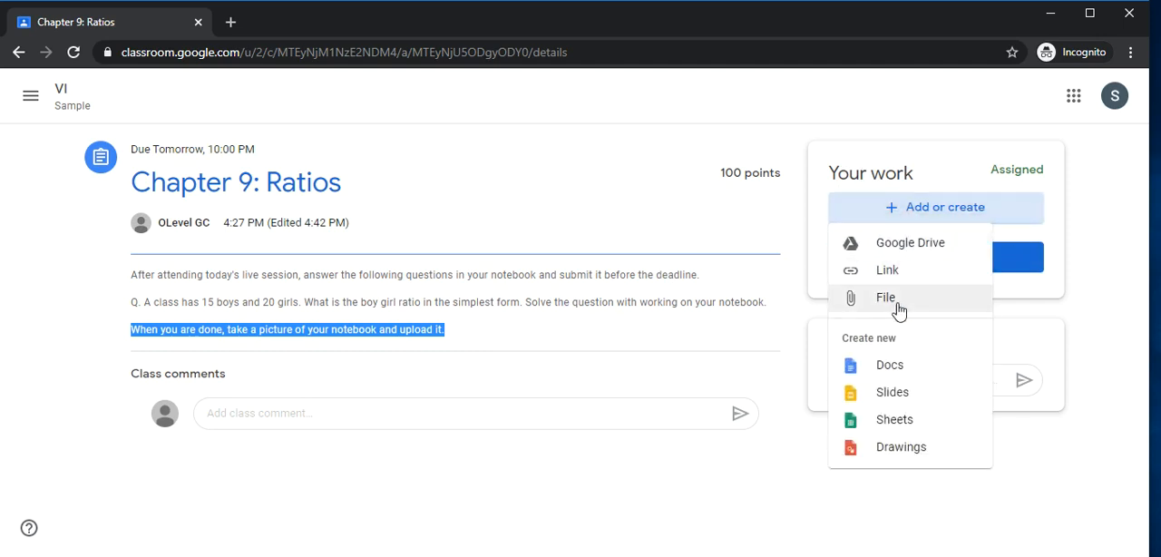
pyautogui.click(885, 298)
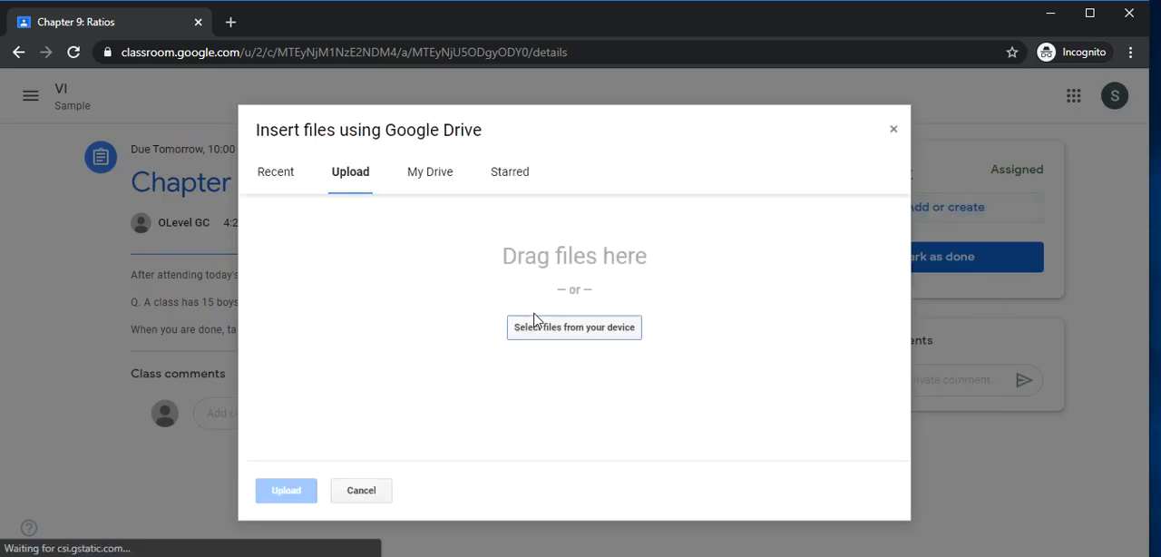
pyautogui.moveTo(578, 334)
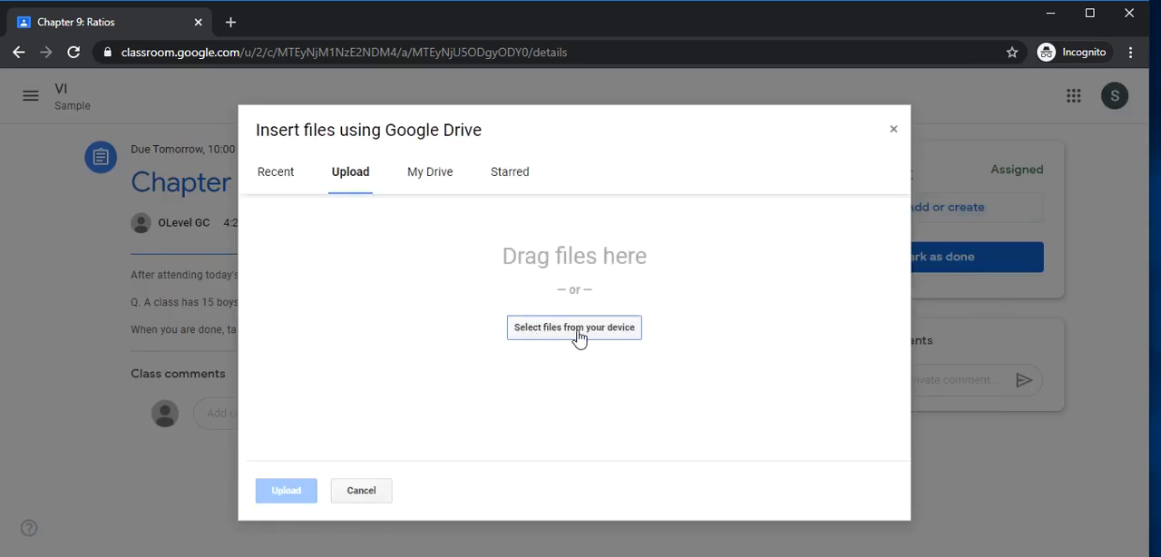
pyautogui.click(573, 327)
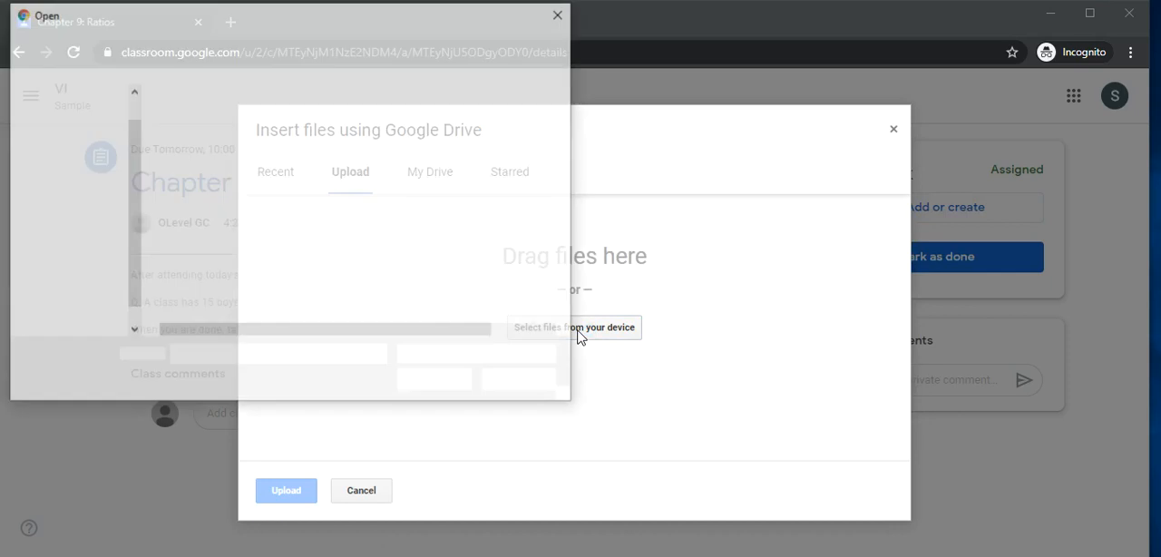
pyautogui.click(573, 327)
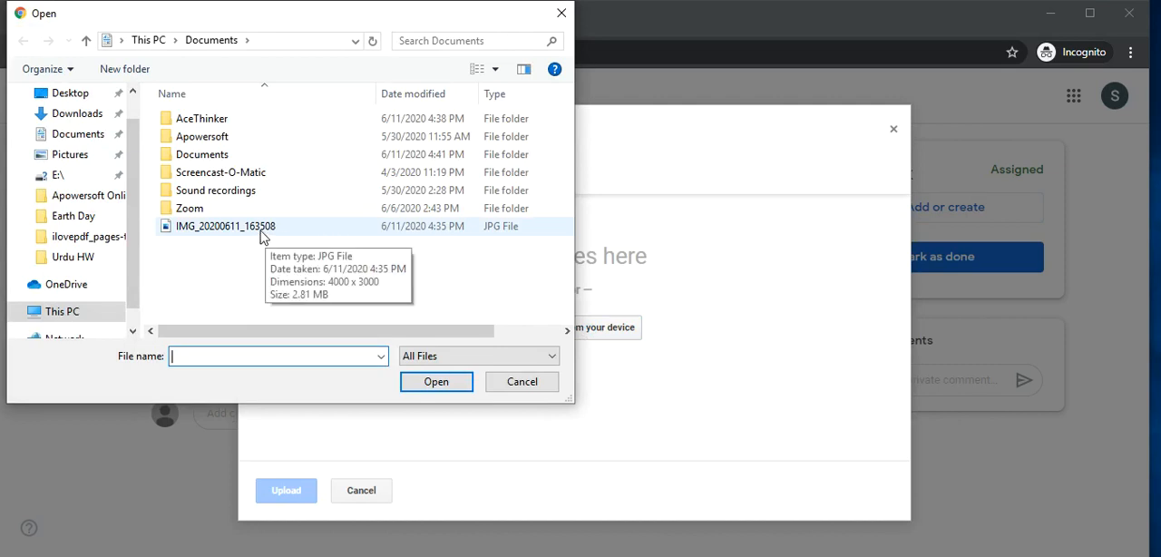
pyautogui.moveTo(210, 236)
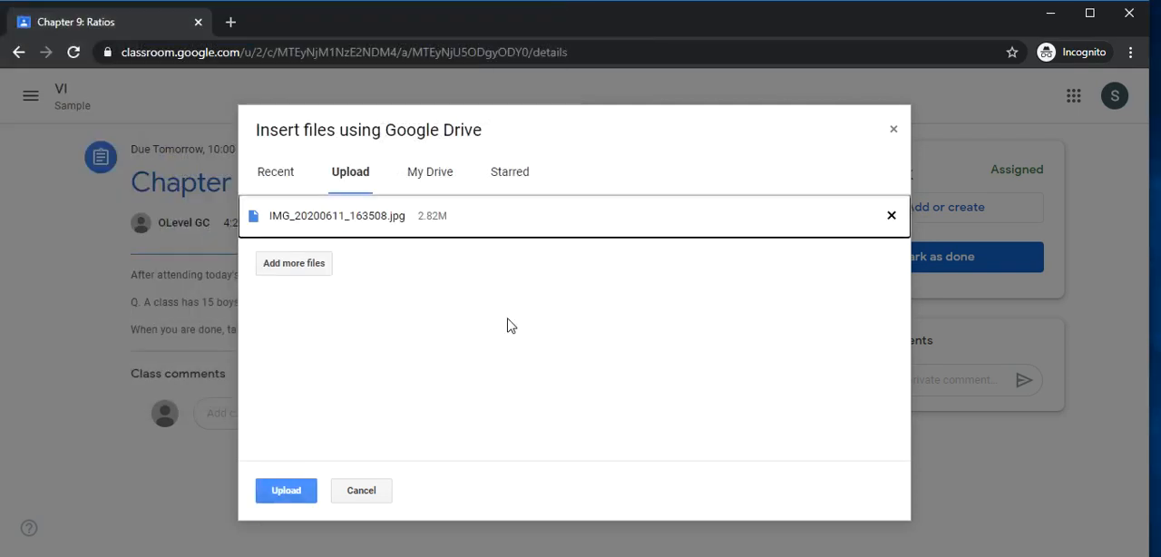
pyautogui.moveTo(519, 334)
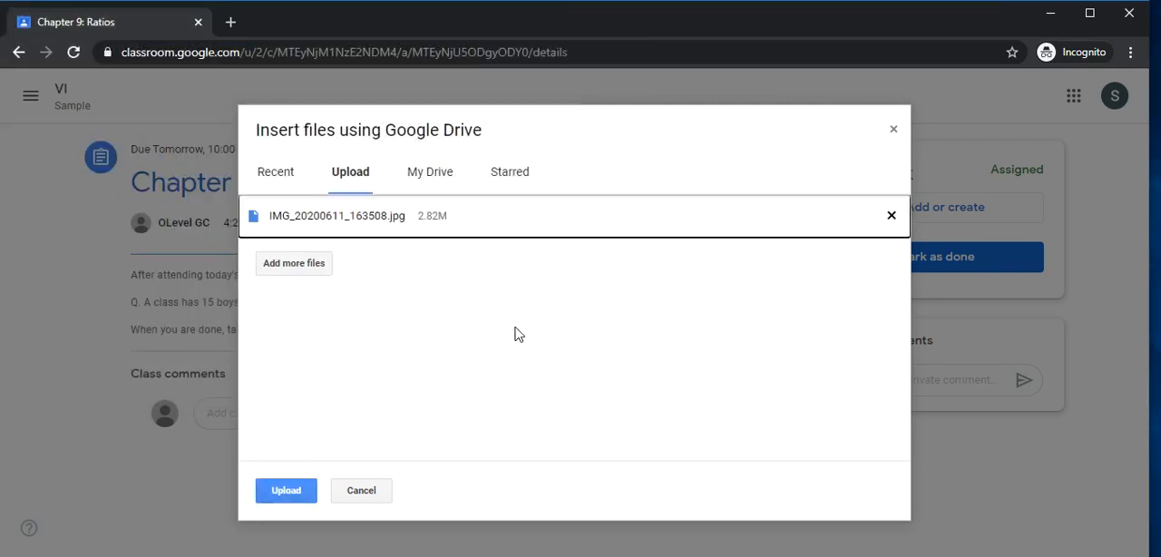
pyautogui.click(286, 490)
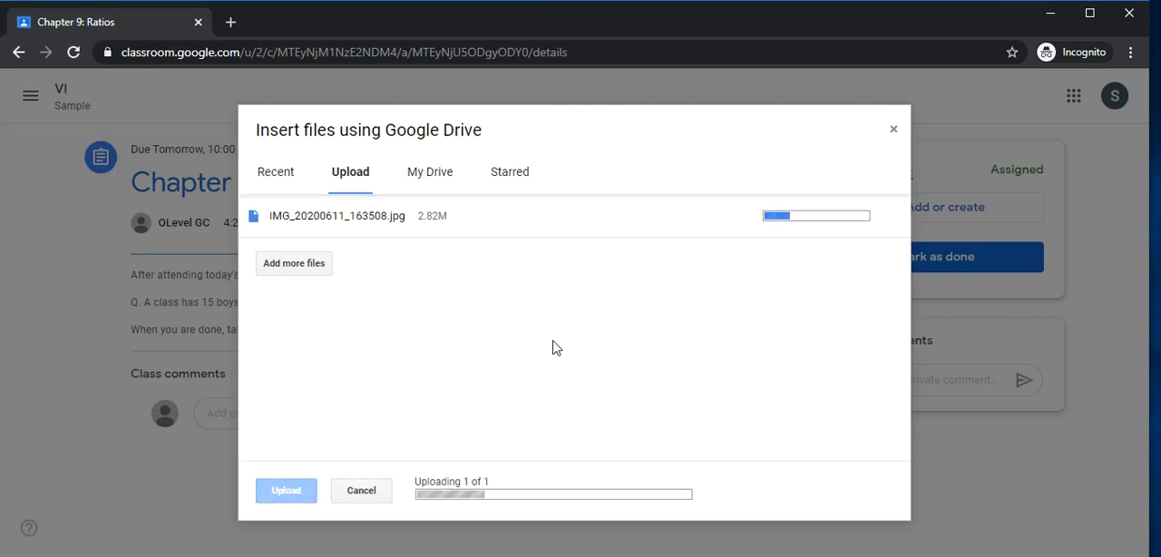
pyautogui.click(286, 490)
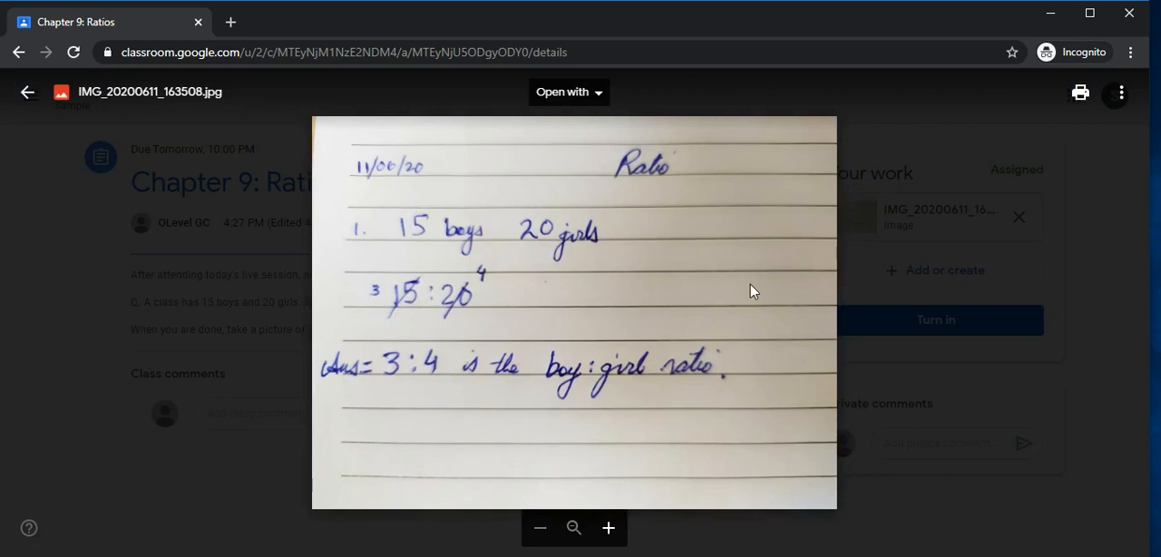
pyautogui.moveTo(29, 154)
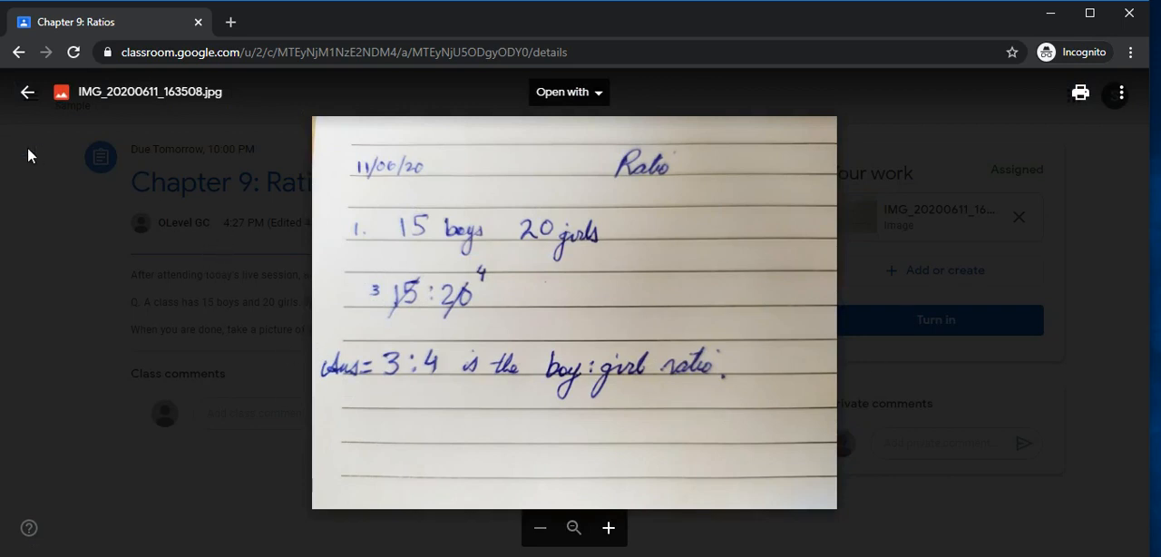
# Close the photo preview and return to the Chapter 9: Ratios assignment
pyautogui.click(27, 91)
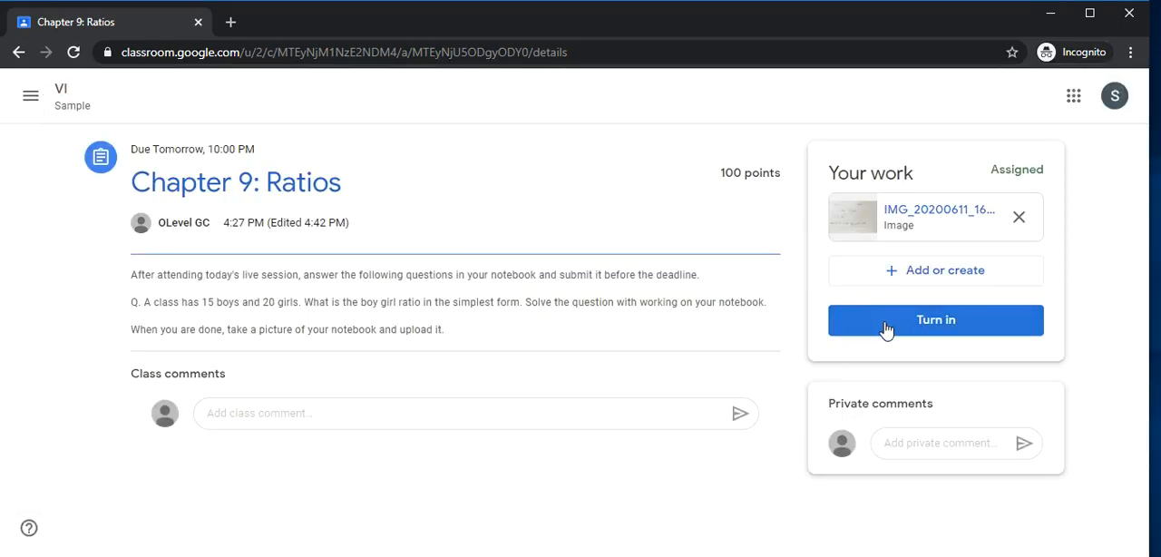
# Turn in the Chapter 9: Ratios assignment with the notebook photo attached
pyautogui.click(935, 319)
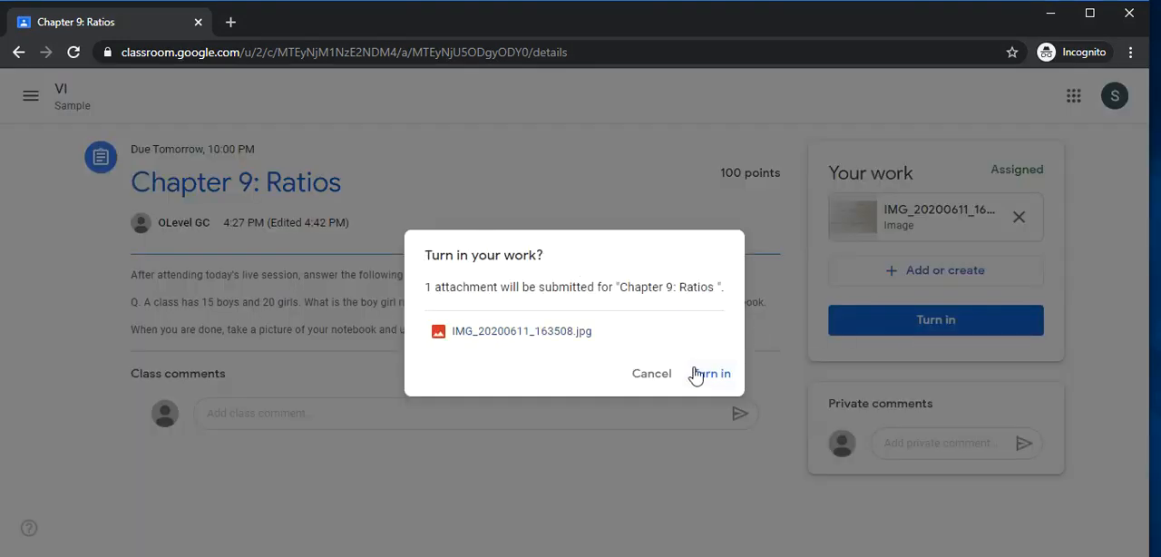
pyautogui.click(710, 373)
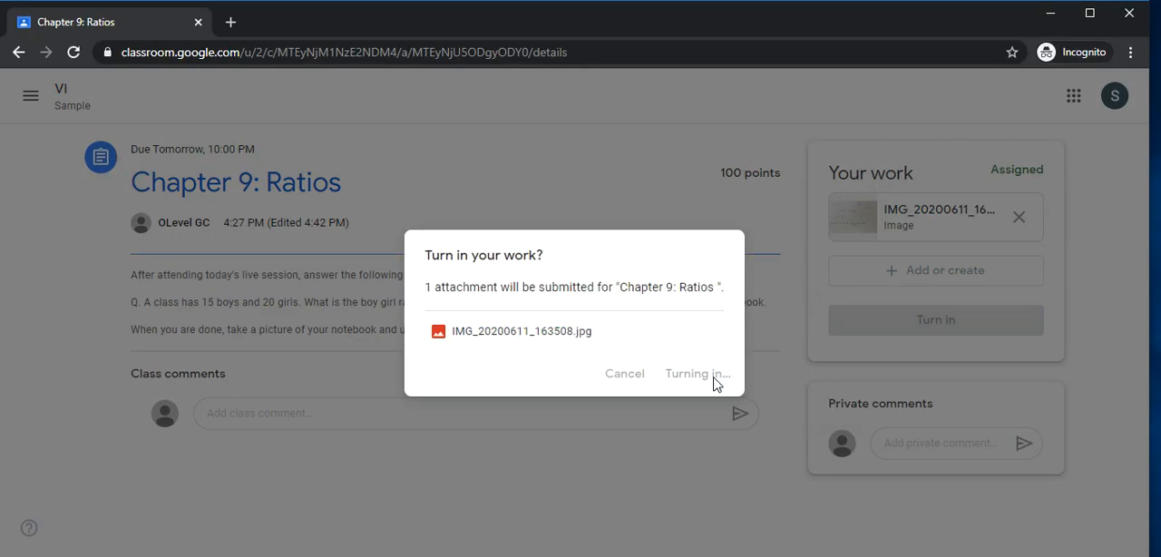
pyautogui.click(697, 373)
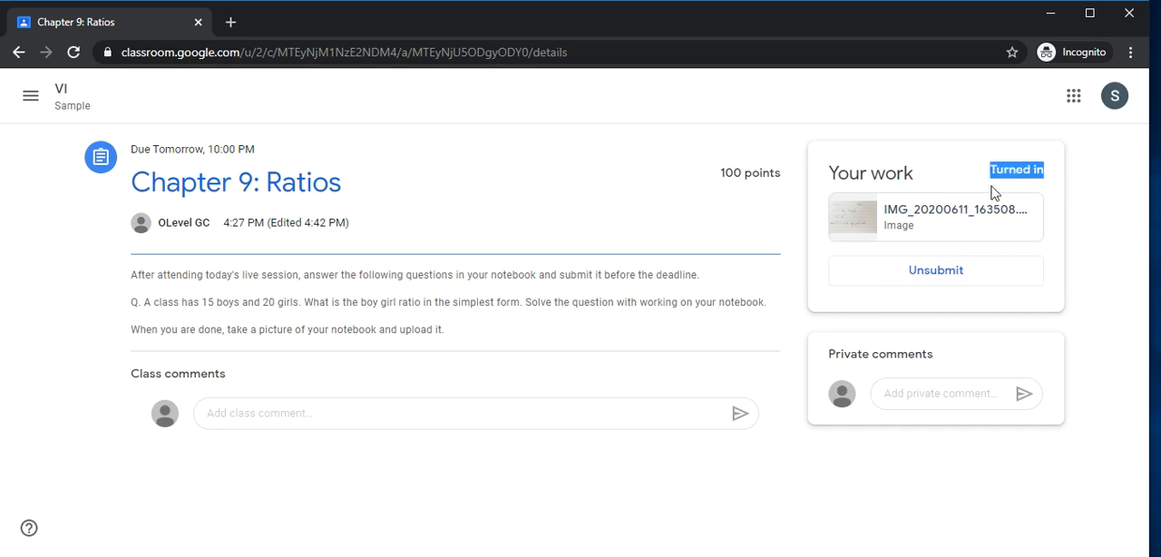
pyautogui.moveTo(454, 178)
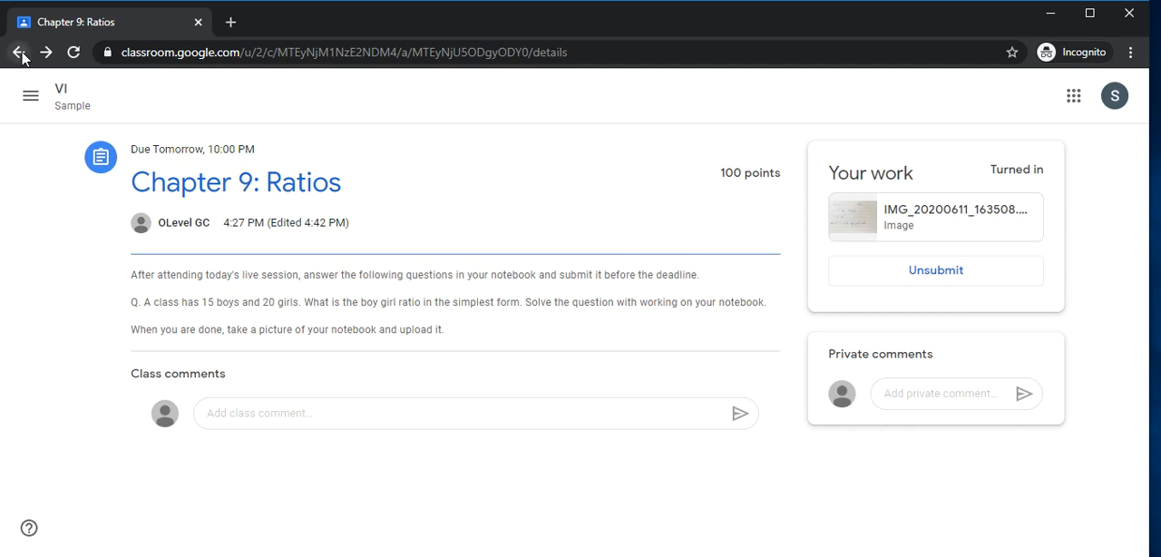
# View the Letter Writing assignment from Classwork and start its attached Google Docs written task
pyautogui.click(18, 51)
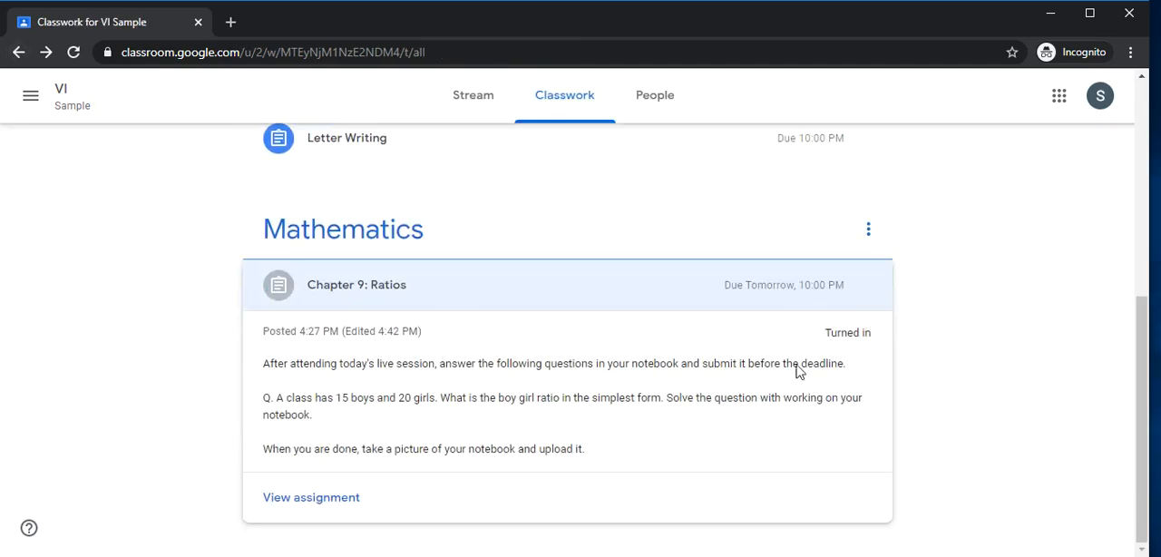
pyautogui.scroll(3)
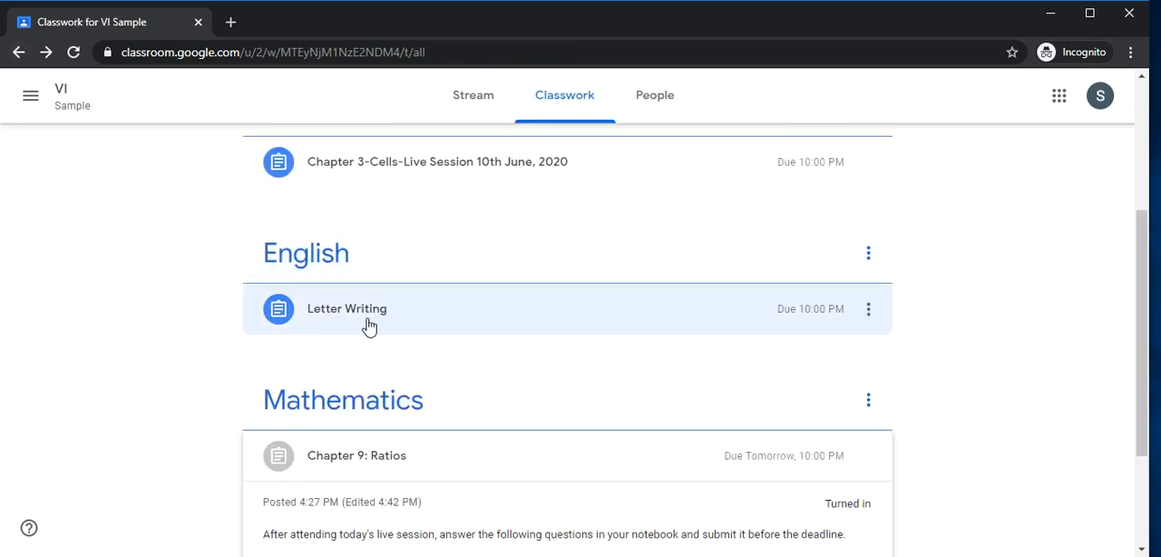
pyautogui.click(346, 308)
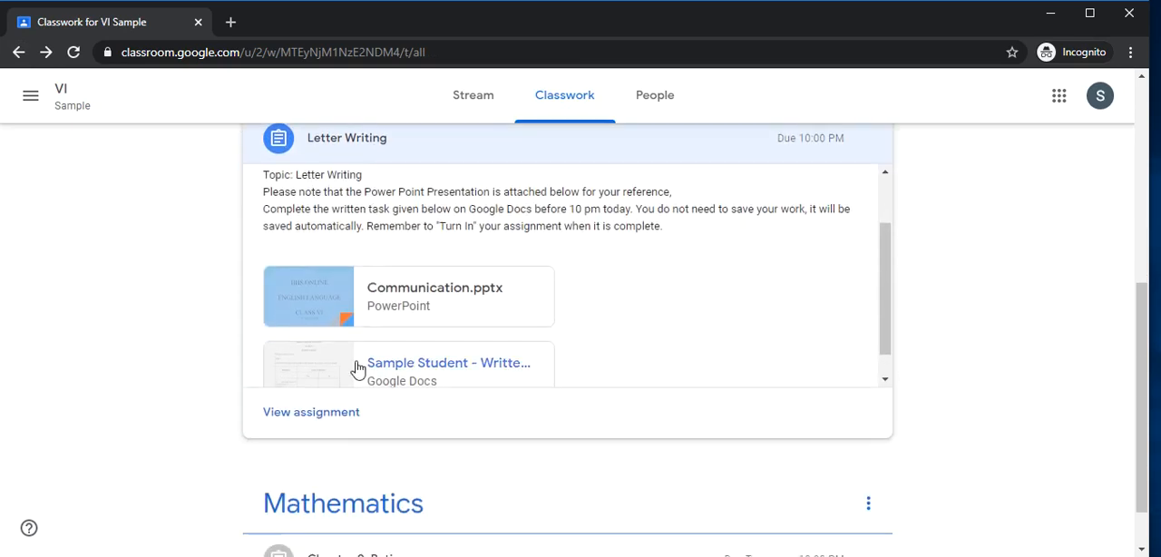
pyautogui.click(312, 412)
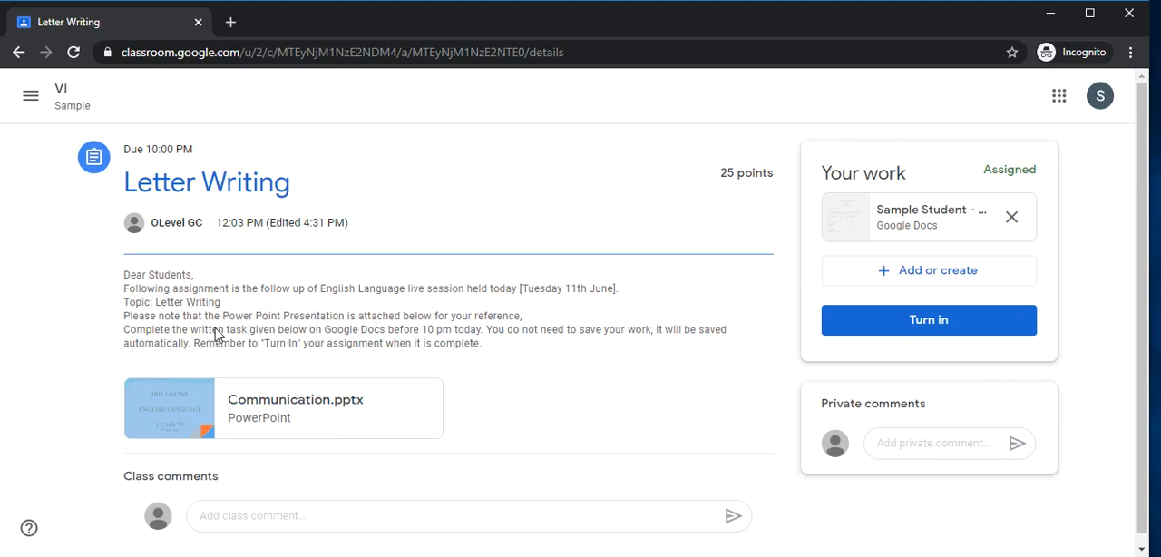
pyautogui.press('ctrl+a')
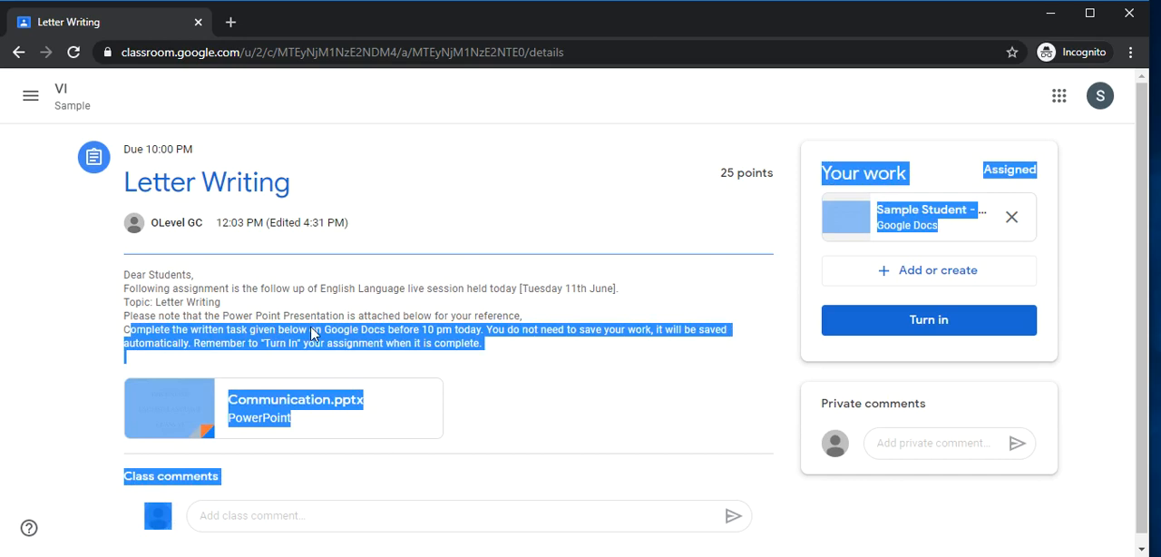
pyautogui.moveTo(472, 335)
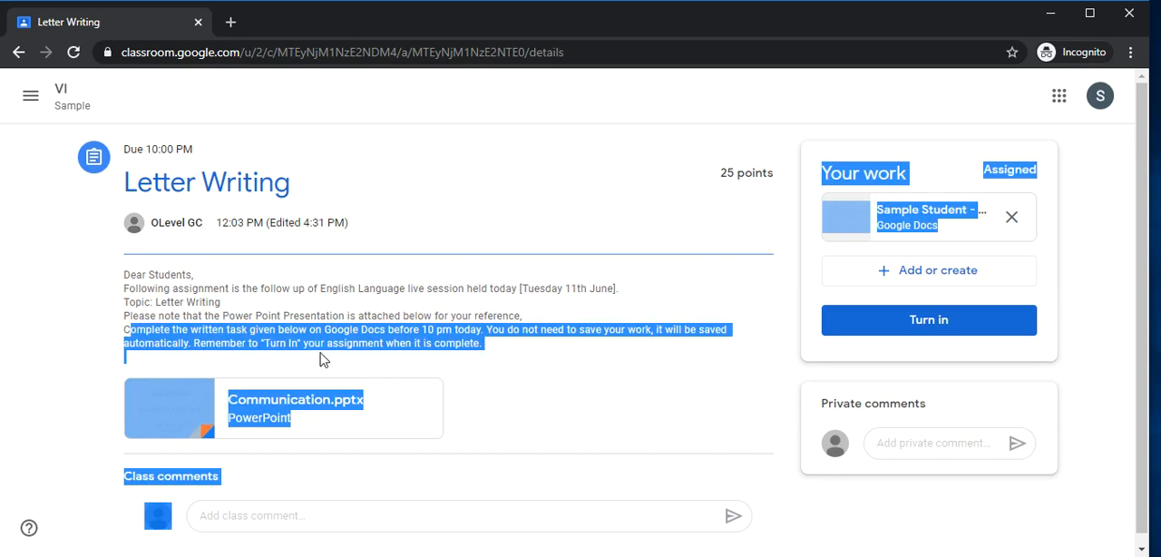
pyautogui.moveTo(489, 363)
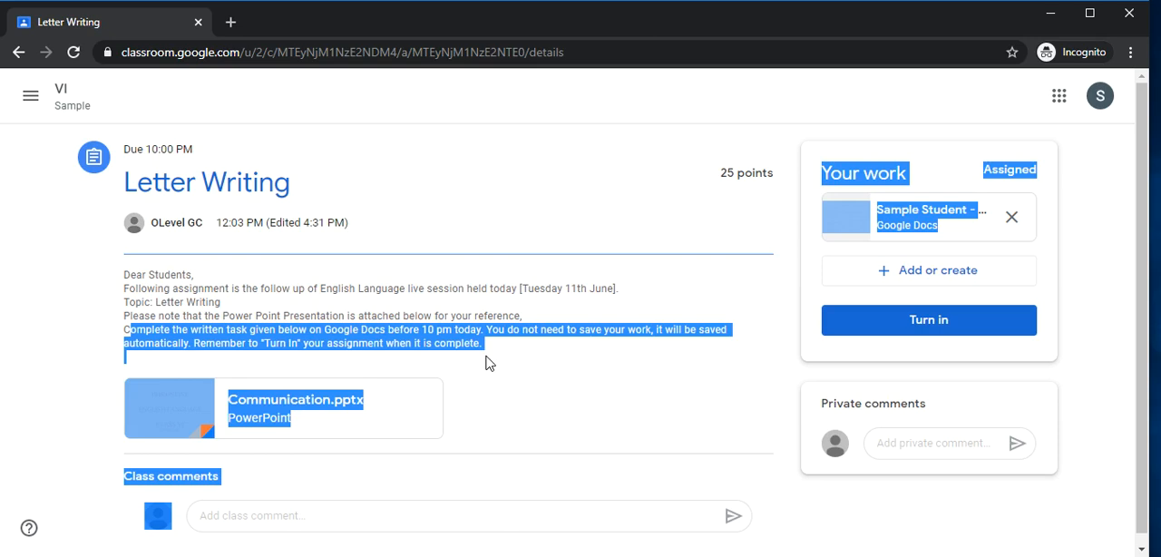
pyautogui.moveTo(929, 319)
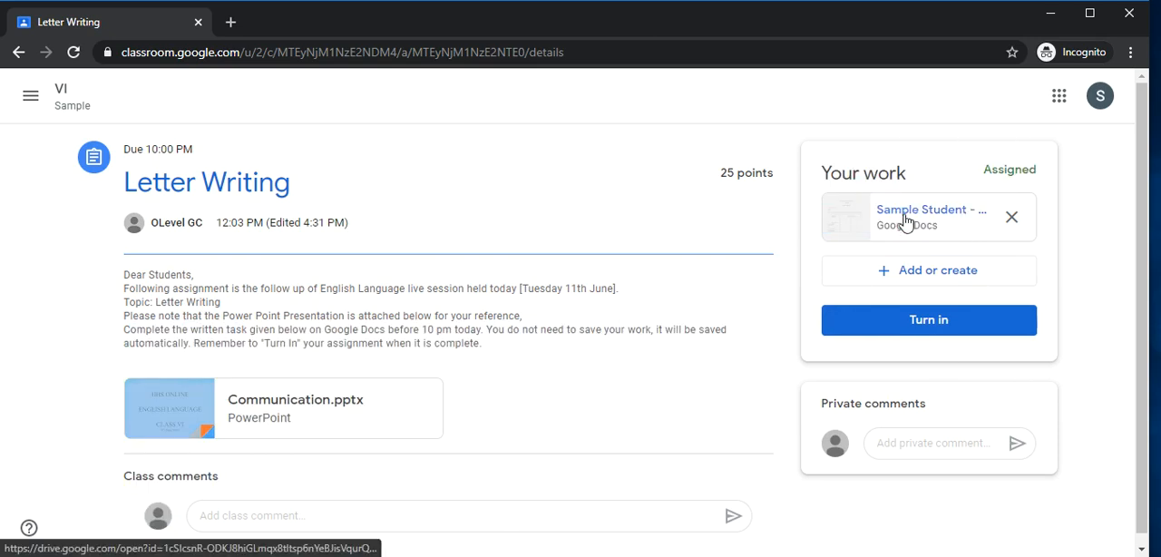
pyautogui.click(929, 215)
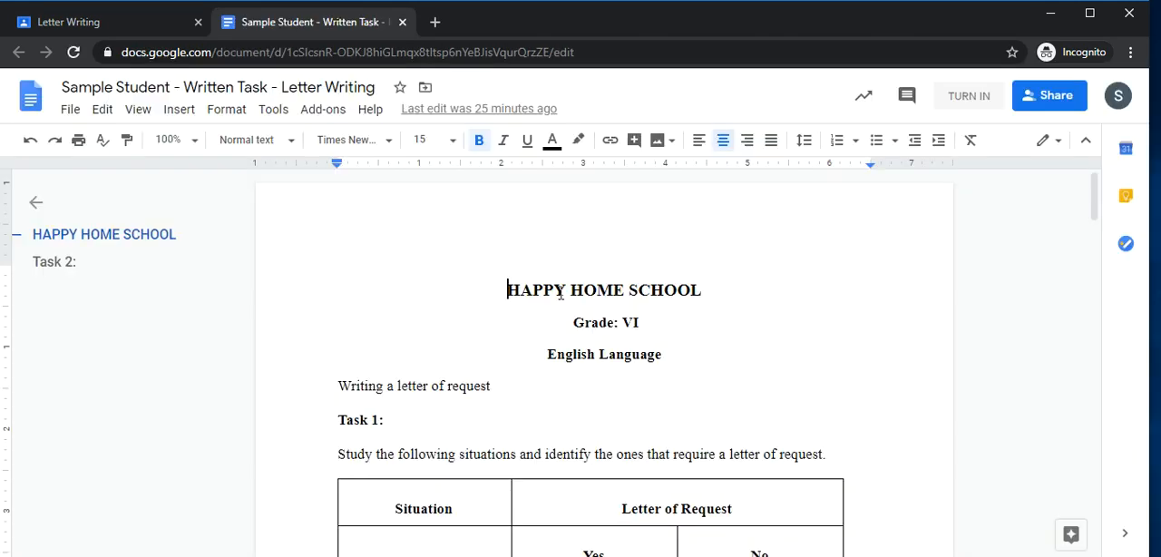
# Mark situation 1 Yes and situation 2 No in the letter-of-request table
pyautogui.scroll(-3)
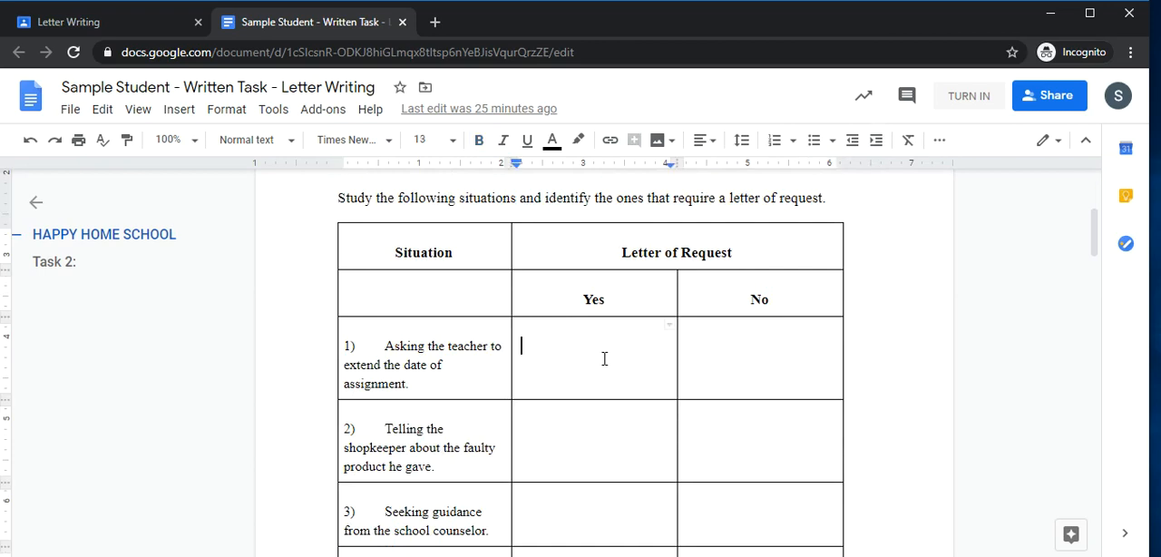
pyautogui.write('Yes')
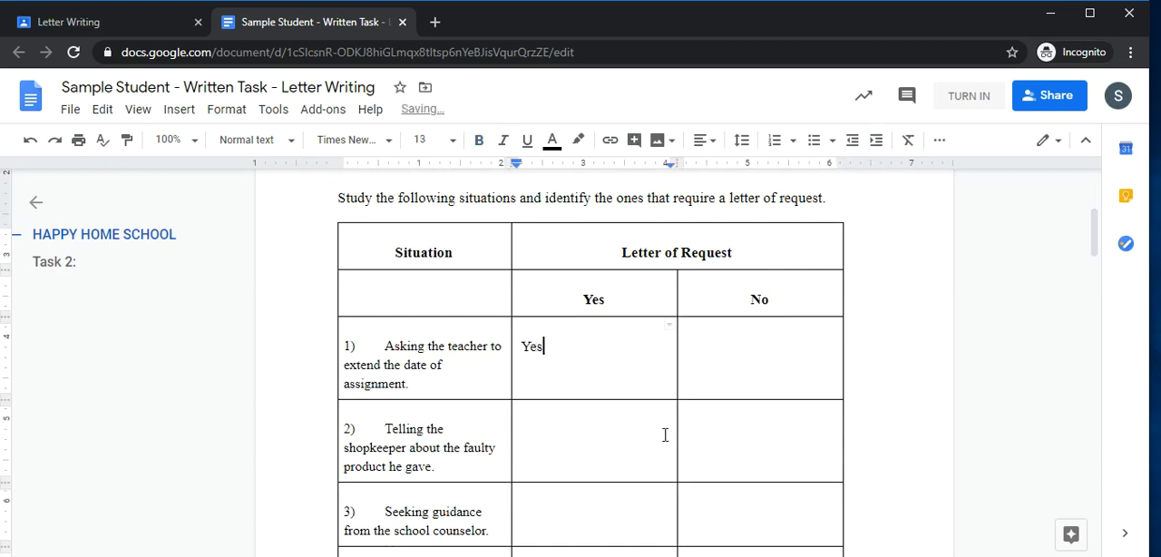
pyautogui.write('No')
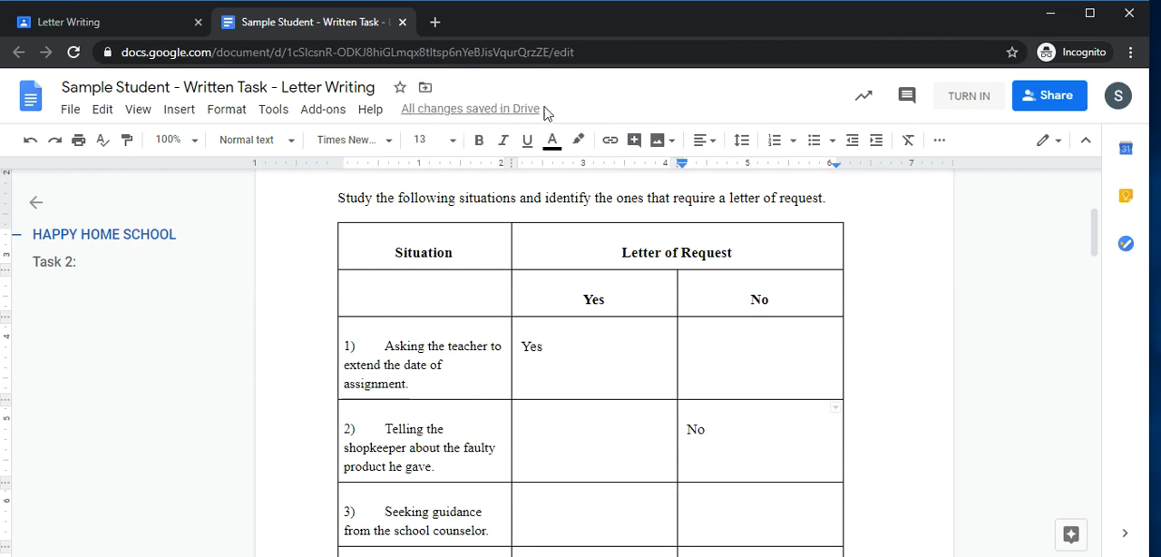
pyautogui.moveTo(402, 46)
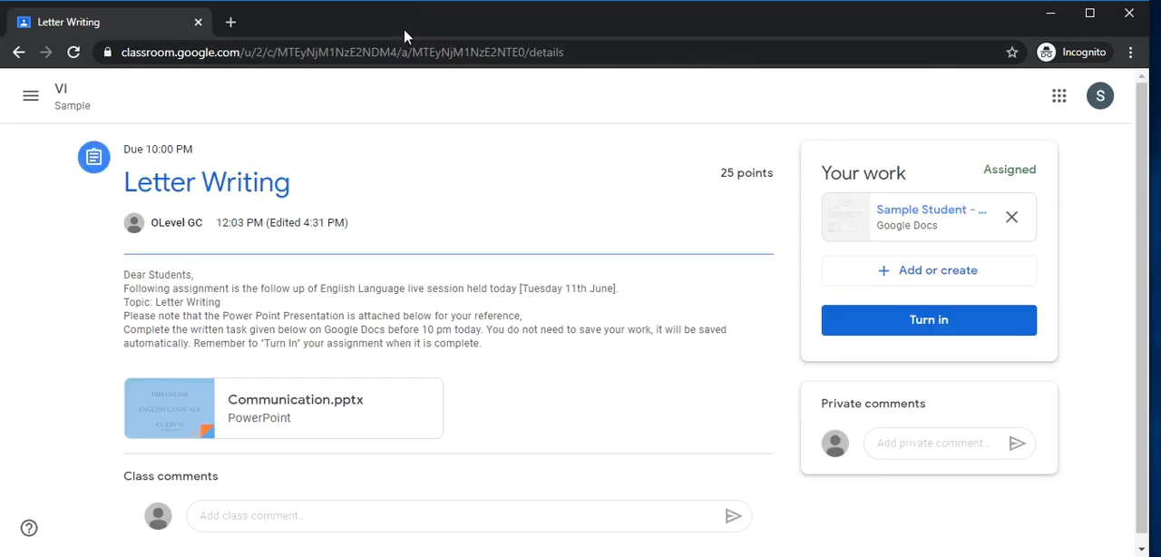
pyautogui.moveTo(928, 214)
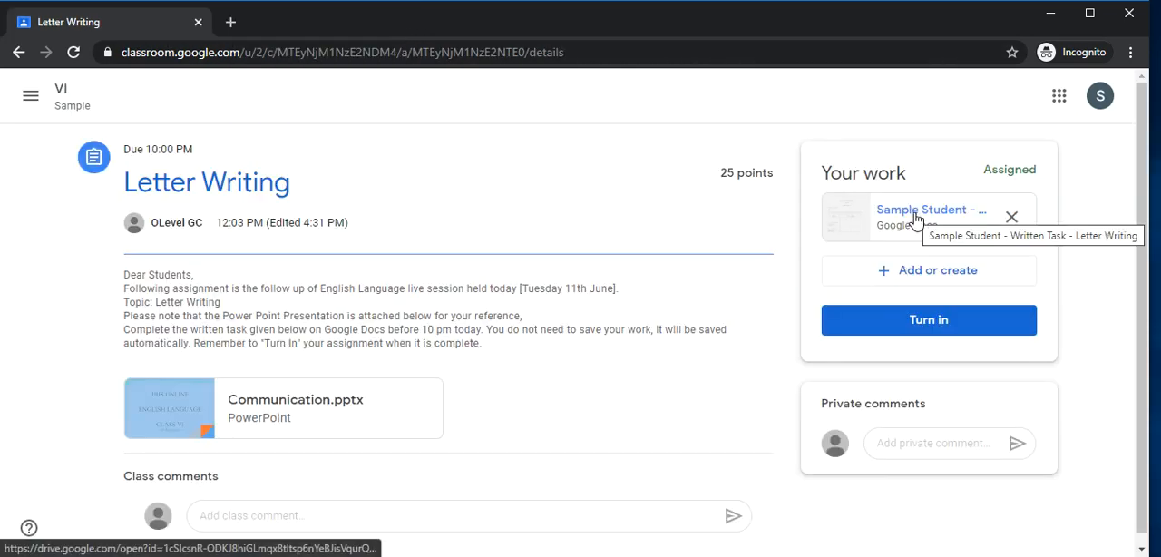
pyautogui.moveTo(859, 185)
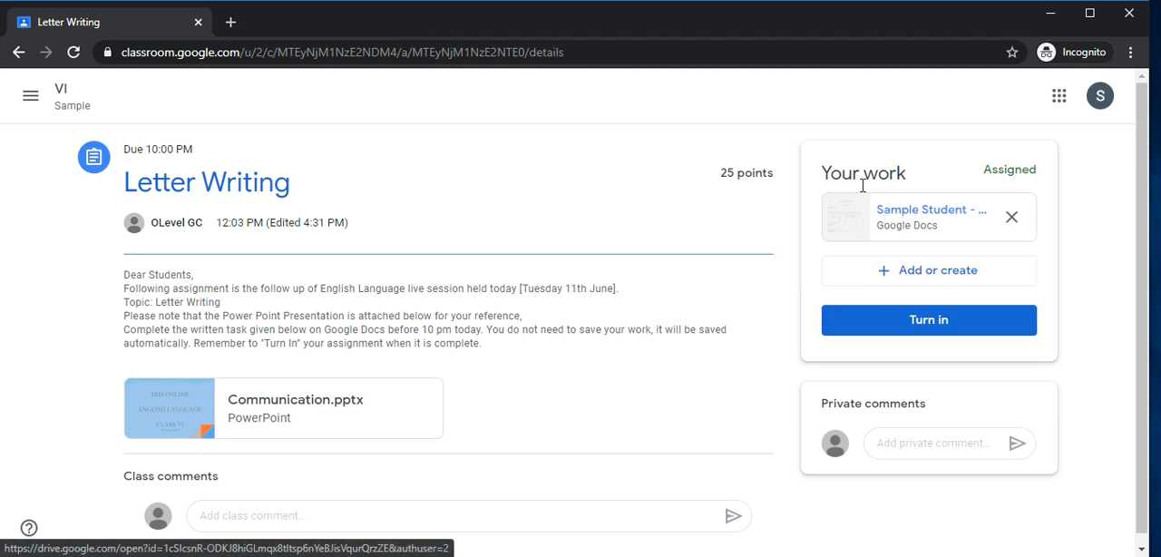
# Turn in the Letter Writing assignment with the written task document
pyautogui.click(929, 319)
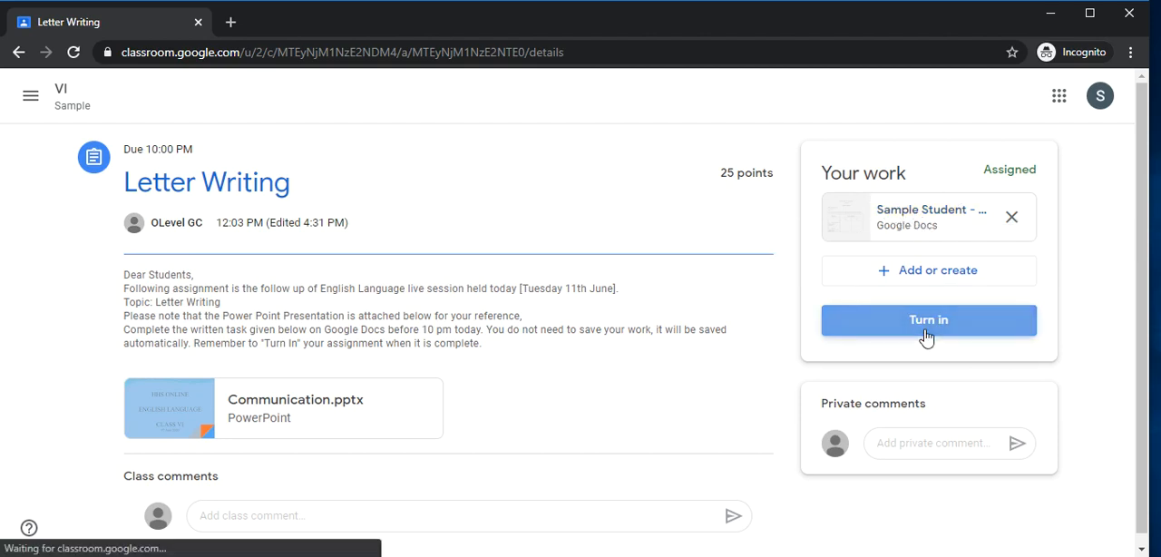
pyautogui.click(928, 319)
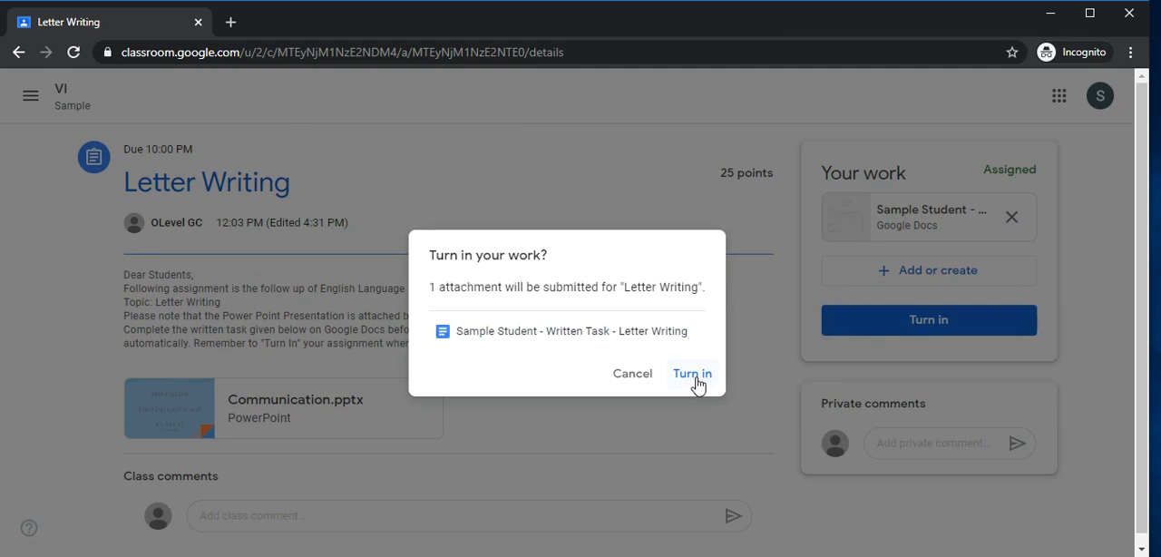
pyautogui.click(693, 374)
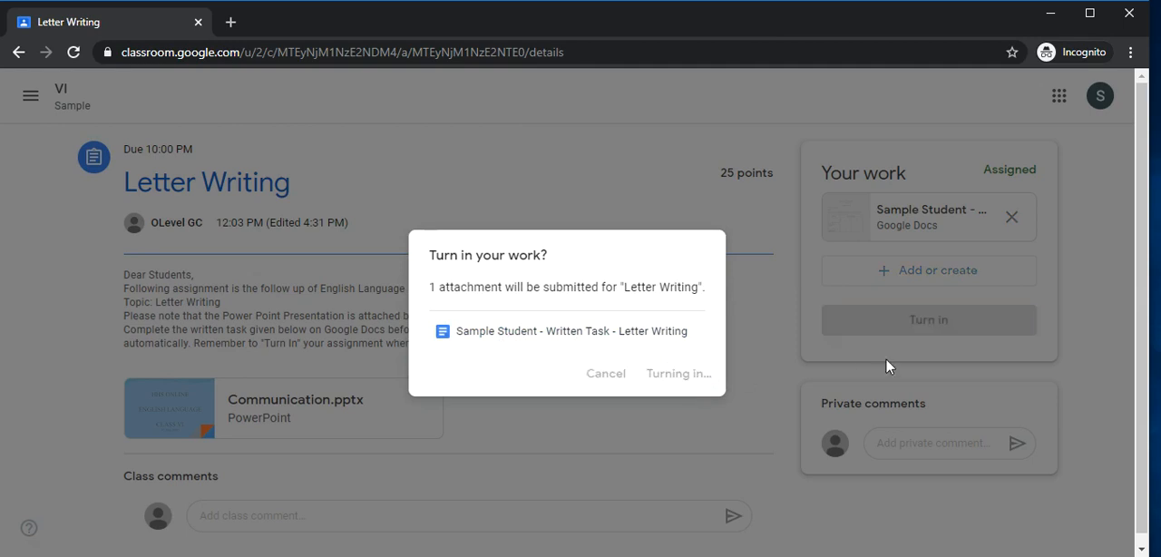
pyautogui.click(678, 374)
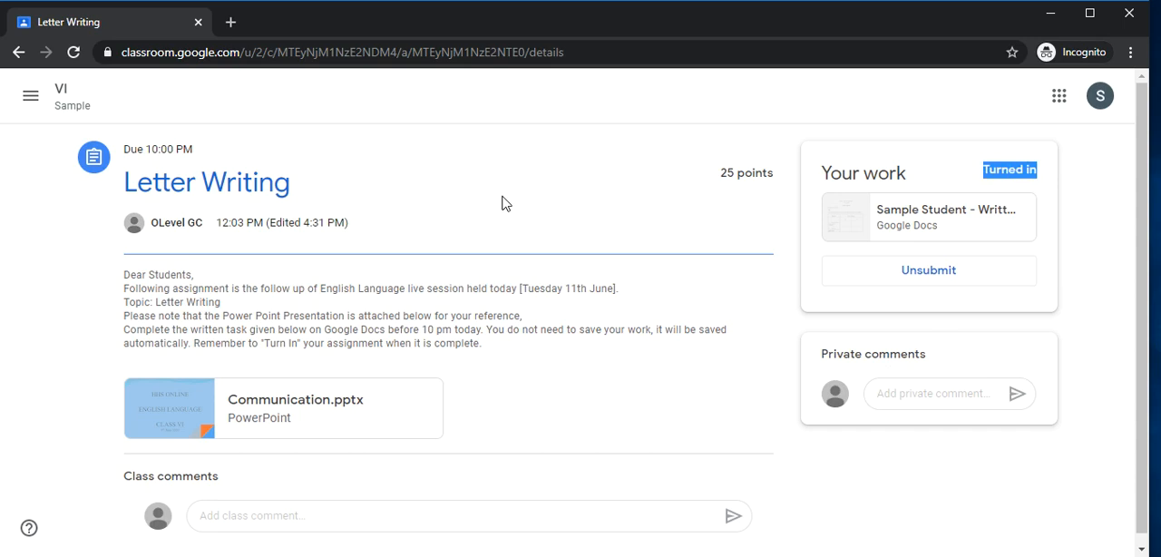
pyautogui.moveTo(514, 227)
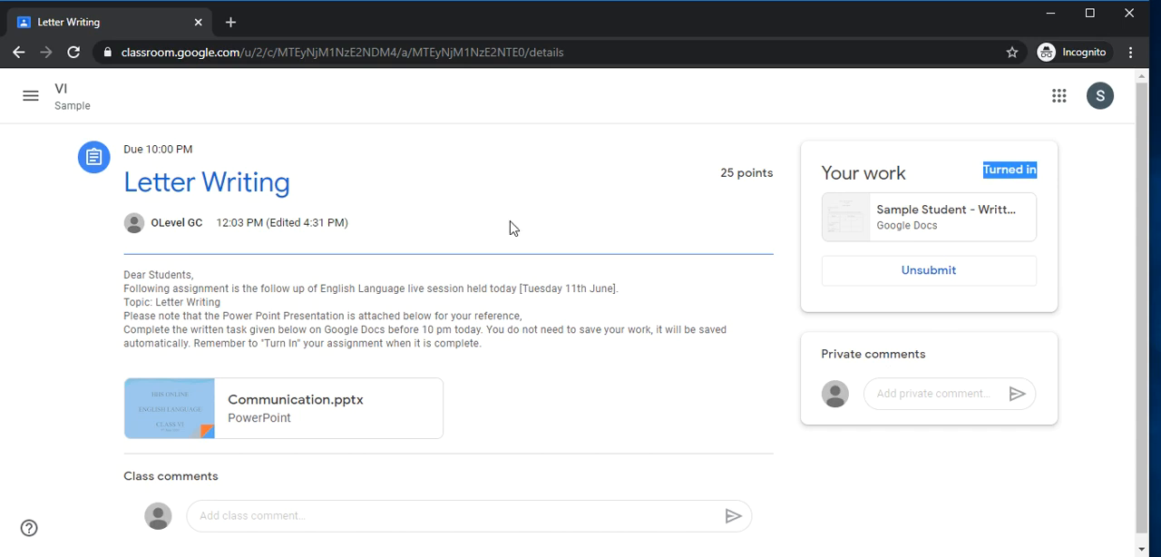
pyautogui.moveTo(116, 136)
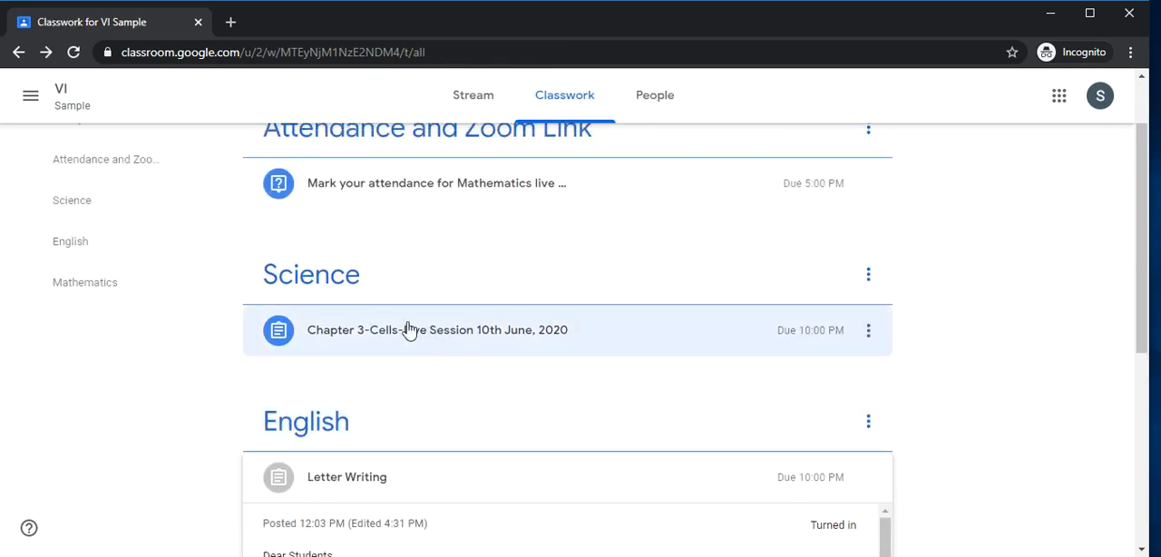
pyautogui.moveTo(486, 316)
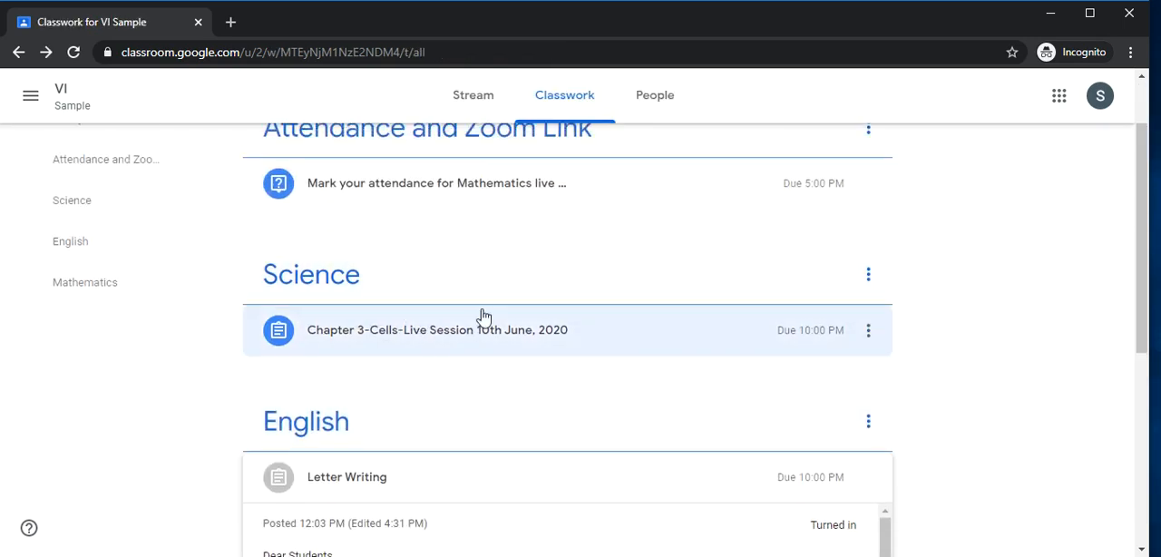
# View the Chapter 3-Cells live session assignment and highlight its ASSESSMENT instruction
pyautogui.click(435, 330)
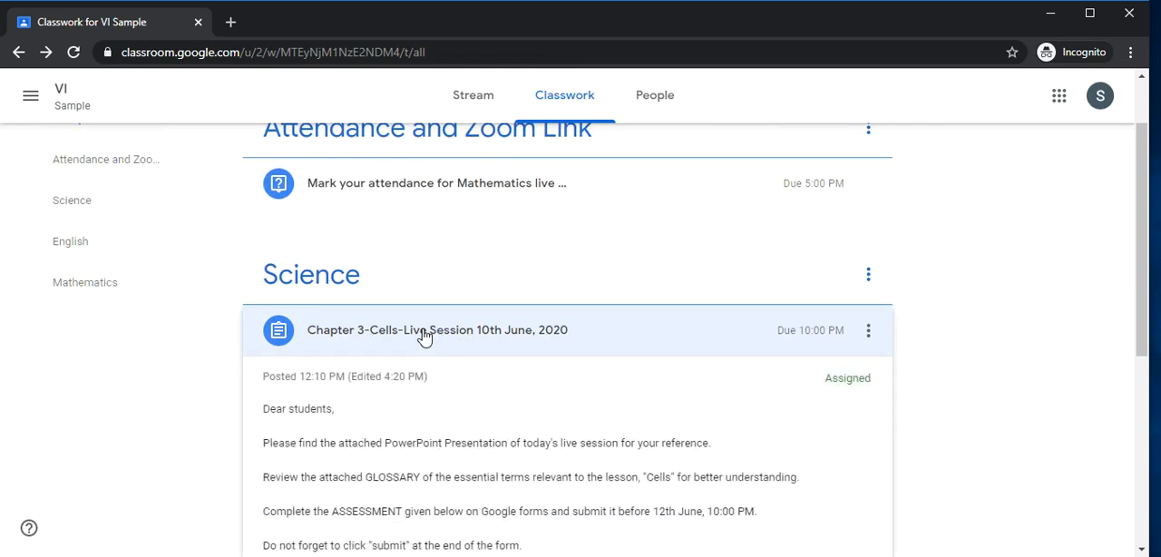
pyautogui.click(436, 330)
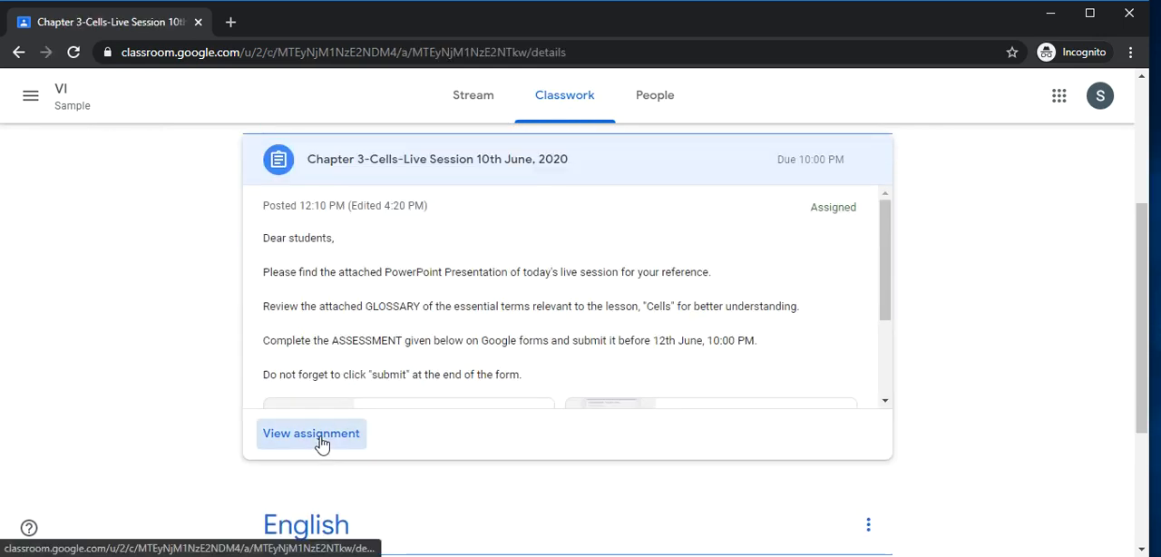
pyautogui.click(311, 432)
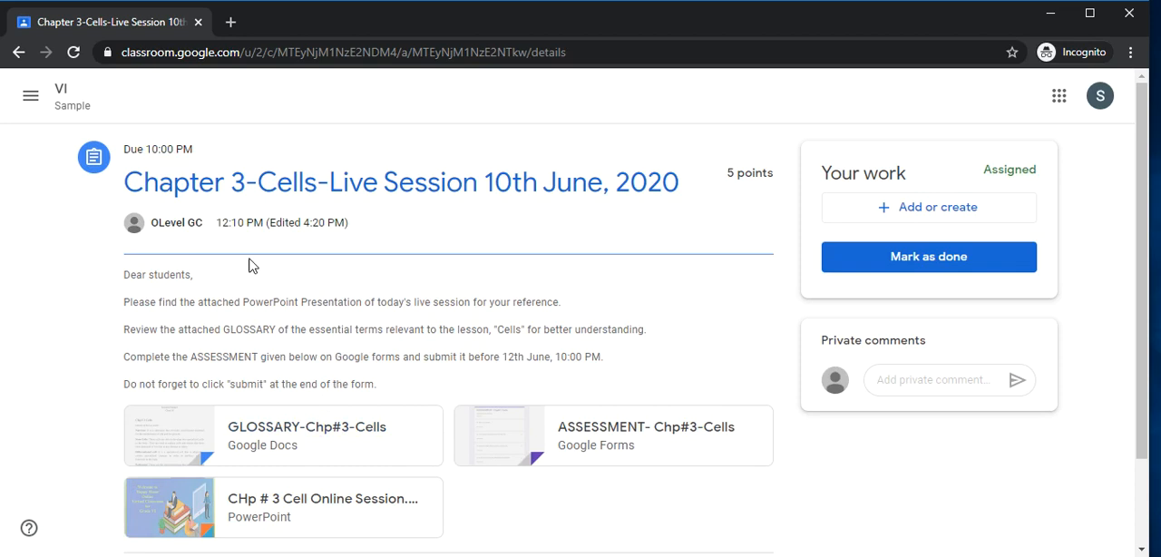
pyautogui.moveTo(267, 310)
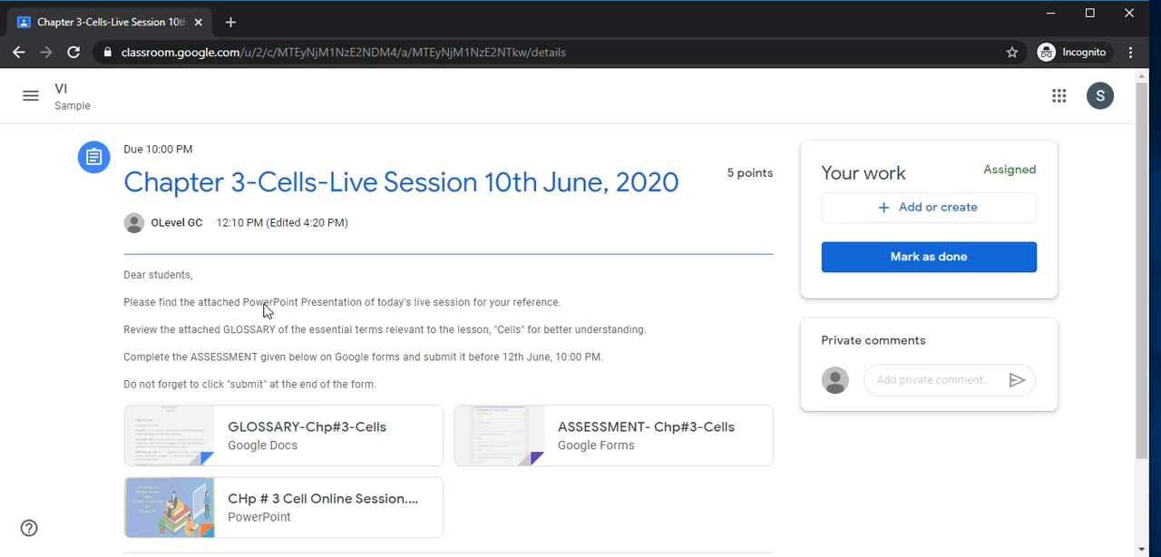
pyautogui.doubleClick(270, 301)
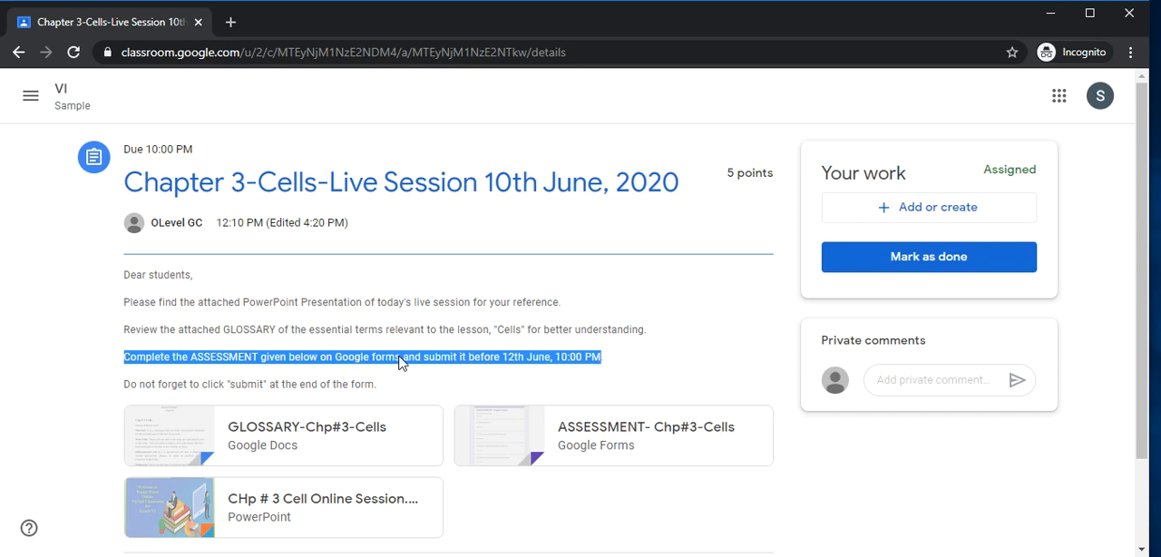
pyautogui.moveTo(407, 379)
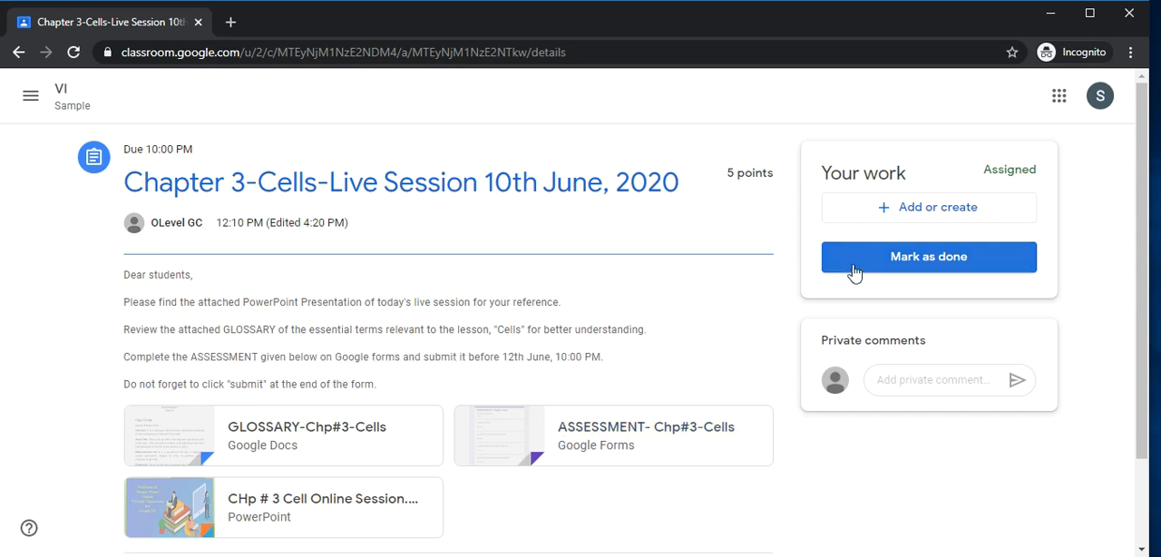
pyautogui.moveTo(925, 237)
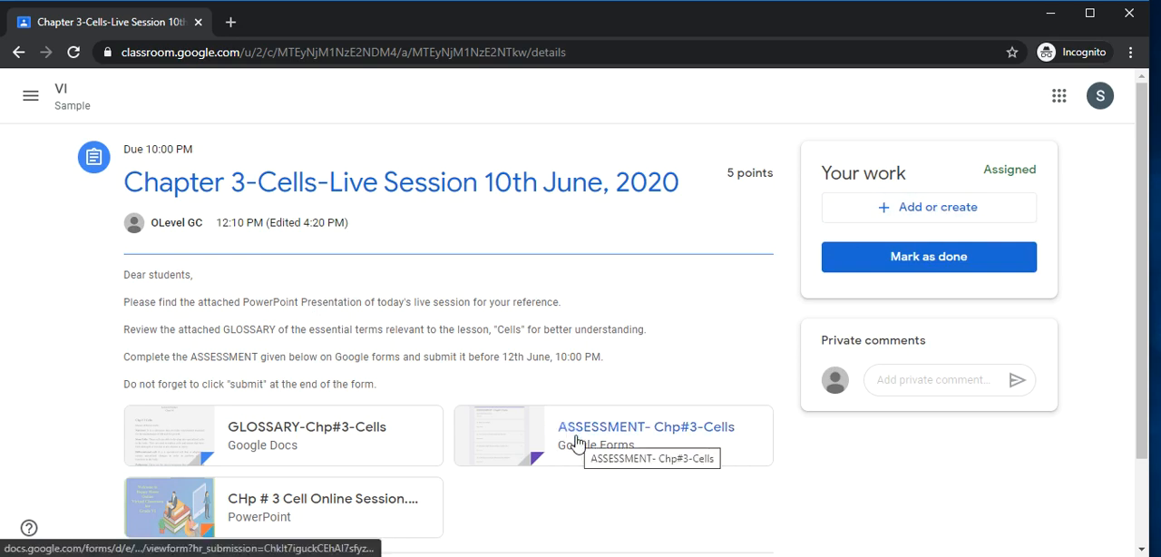
# Submit the ASSESSMENT- Chp#3-Cells form as 'Sample Student' with all answers filled in
pyautogui.click(646, 426)
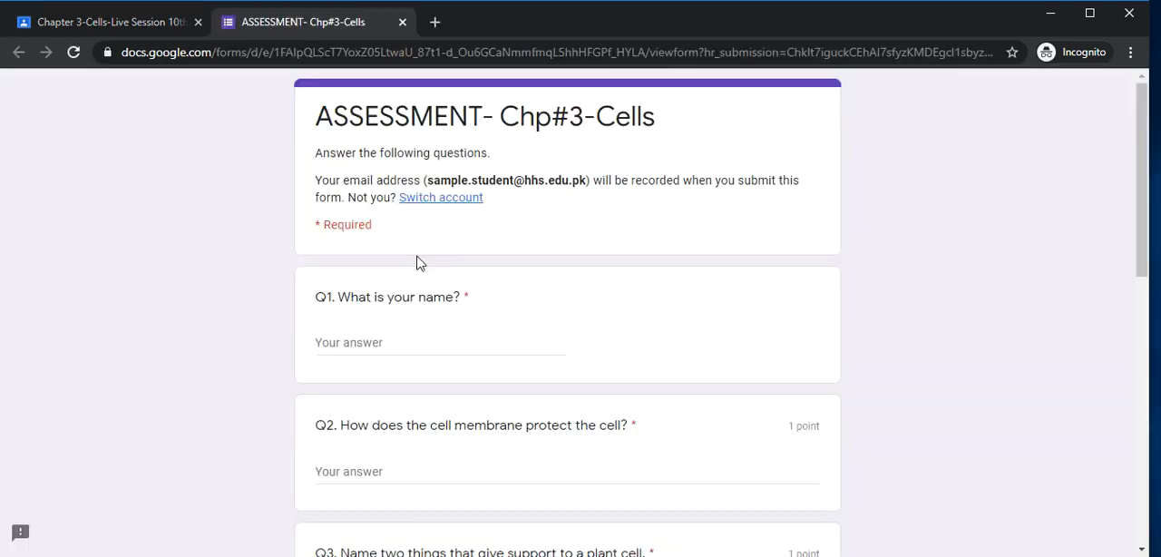
pyautogui.click(439, 343)
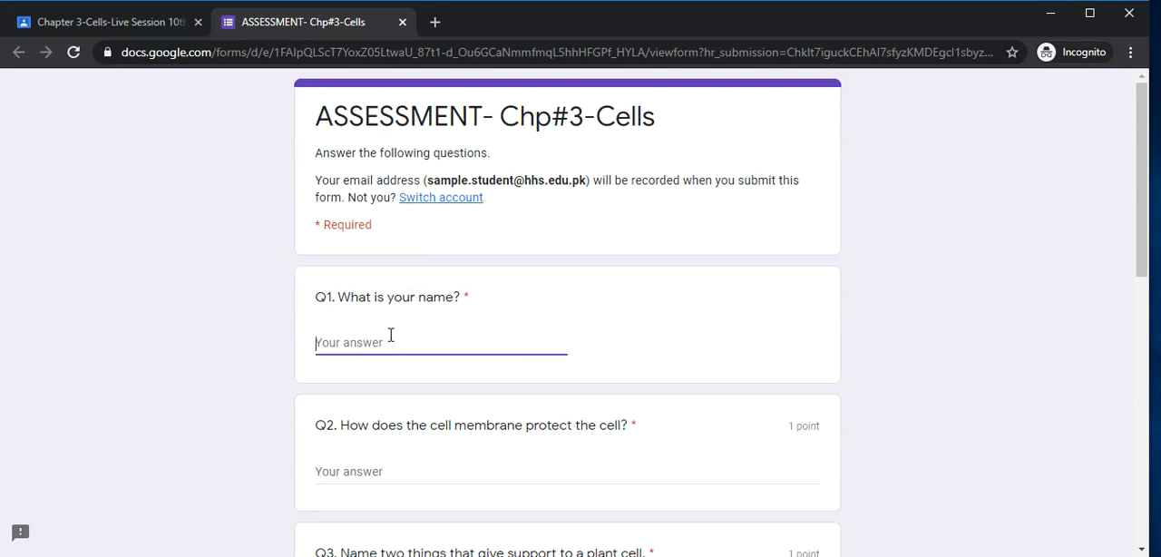
pyautogui.write('Sample Student')
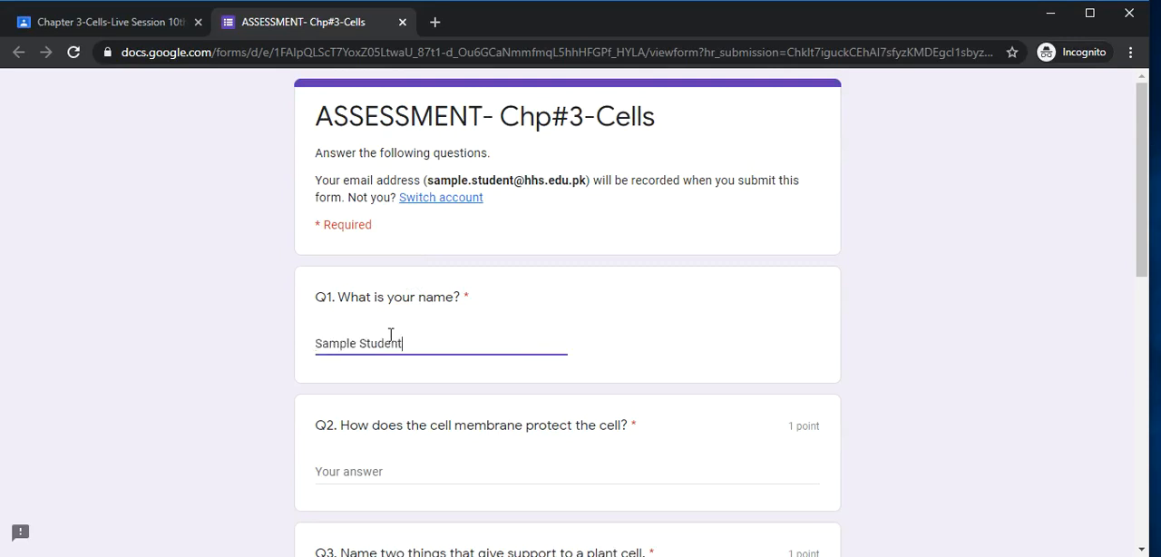
pyautogui.scroll(-3)
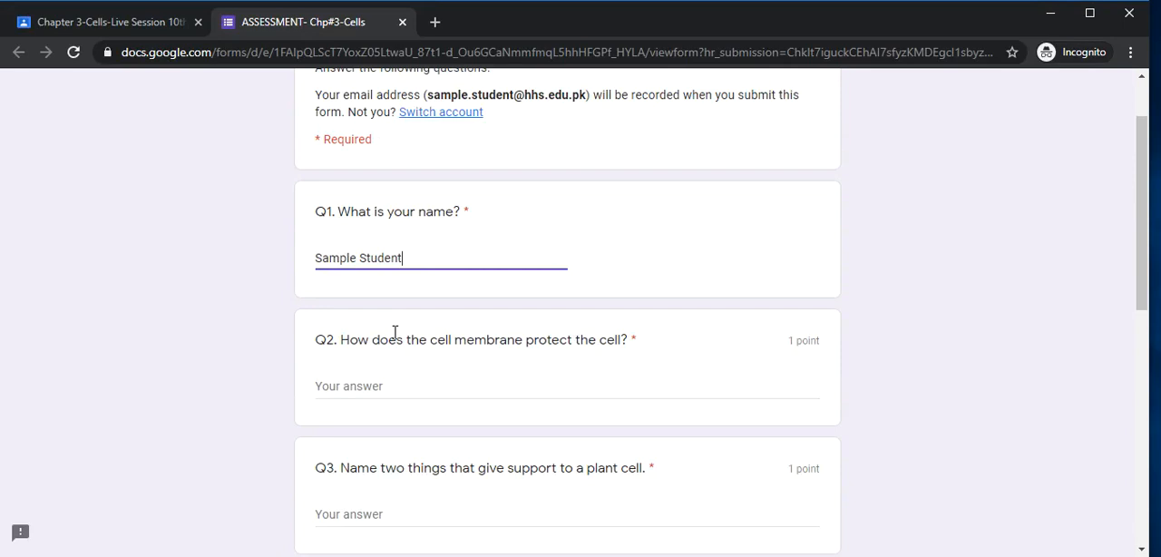
pyautogui.write('answer')
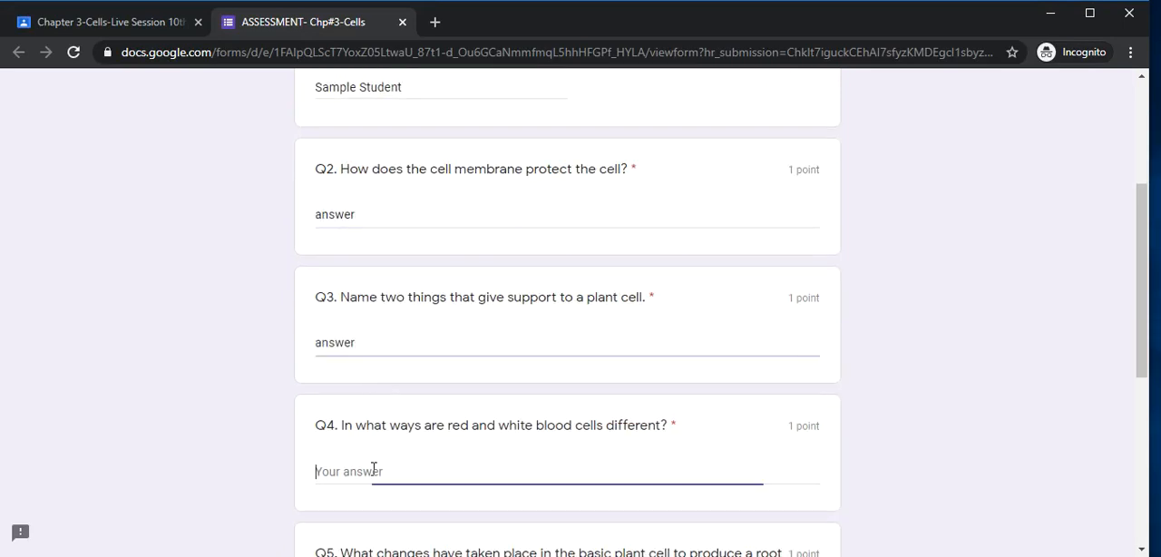
pyautogui.scroll(-3)
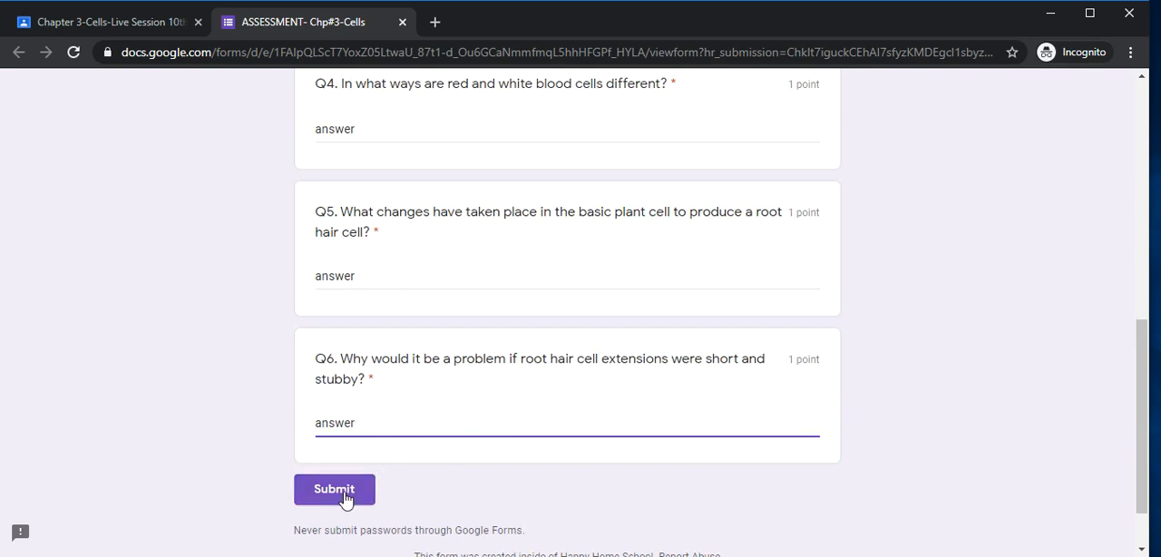
pyautogui.click(333, 489)
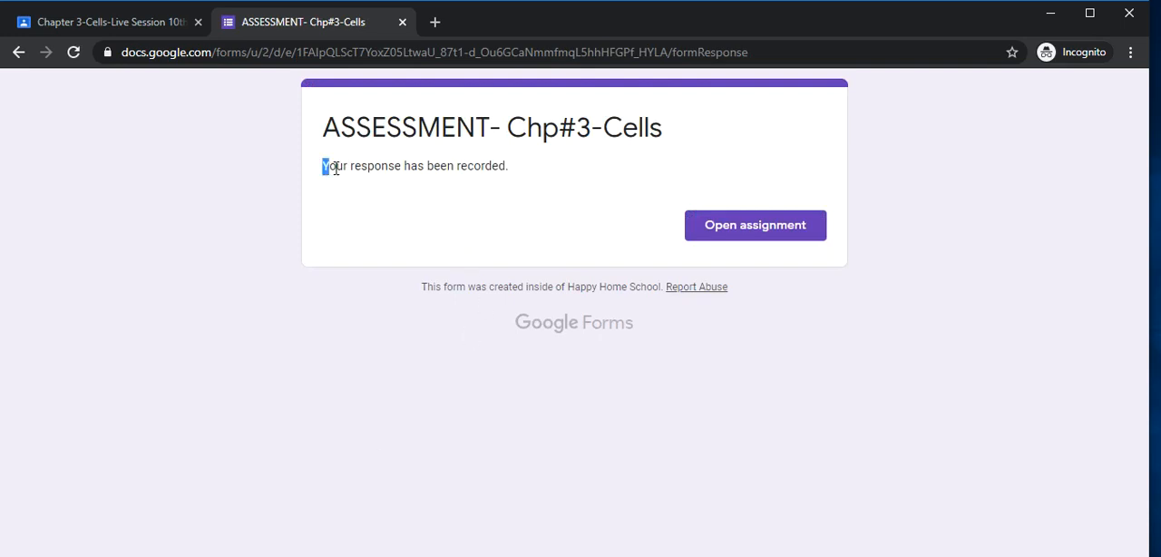
pyautogui.tripleClick(413, 166)
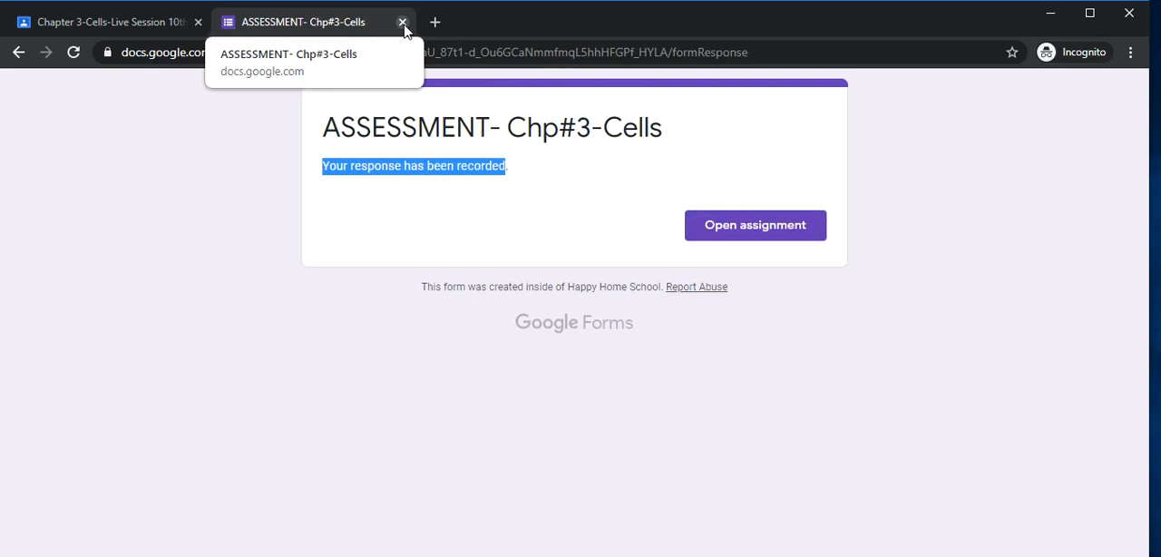
# Close the submitted Google Forms tab to return to the Cells assignment
pyautogui.click(403, 22)
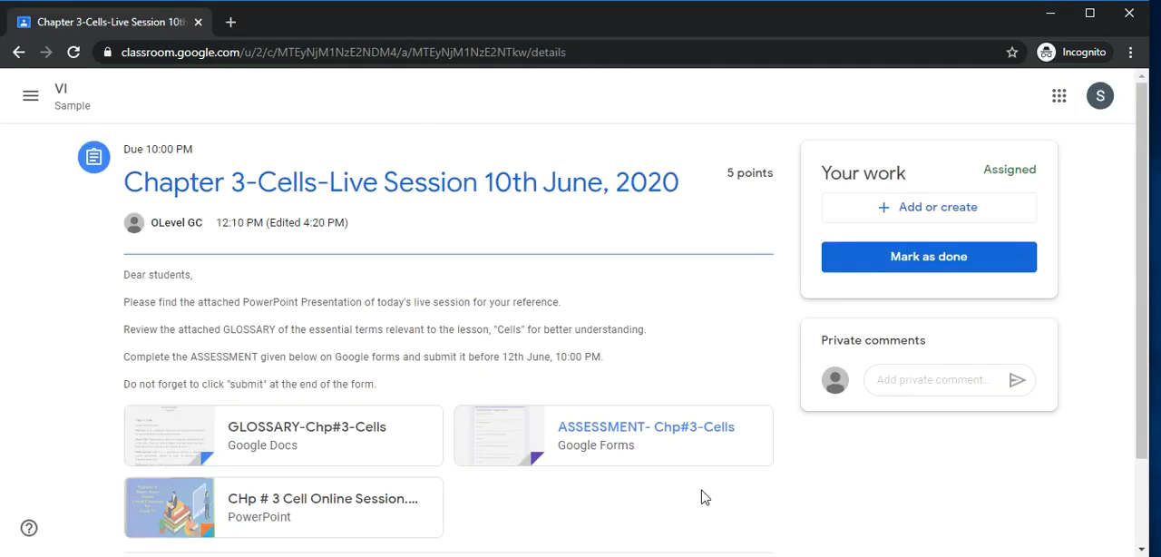
pyautogui.moveTo(627, 448)
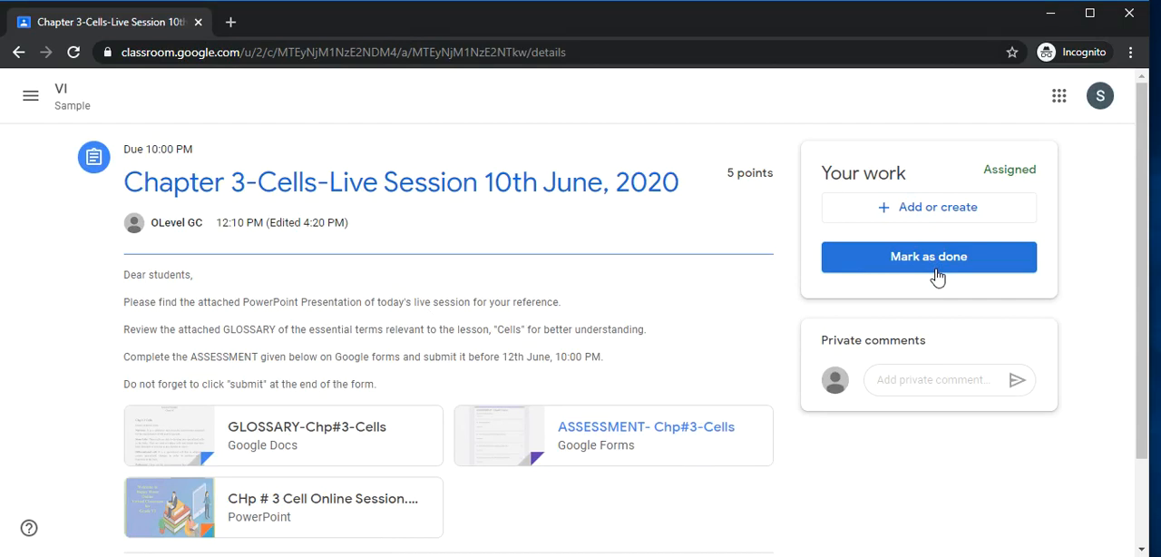
# Mark the Chapter 3-Cells-Live Session assignment as done and confirm, turning it in without work
pyautogui.click(928, 256)
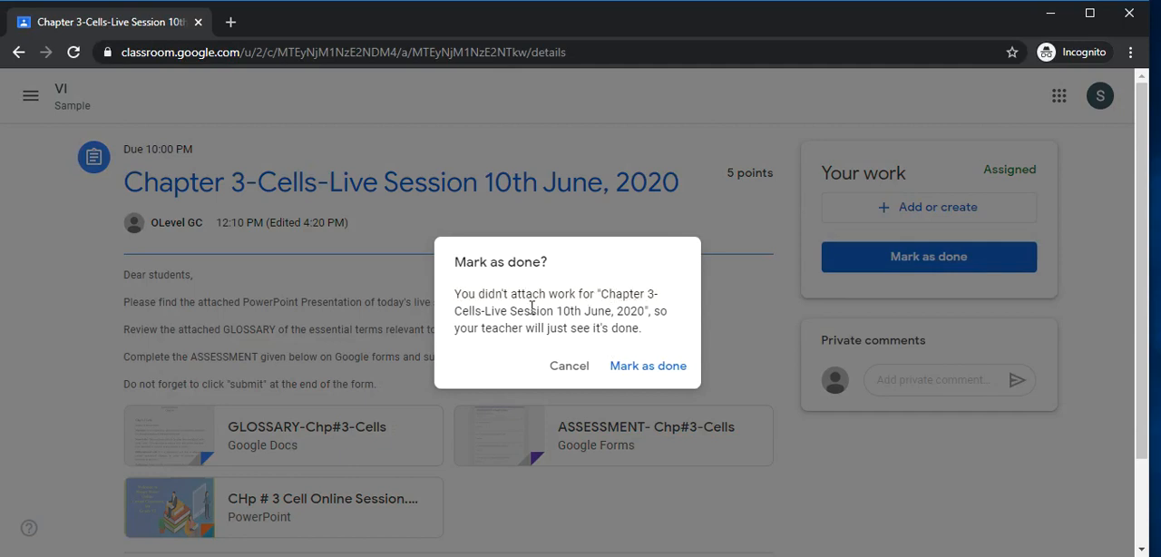
pyautogui.moveTo(722, 328)
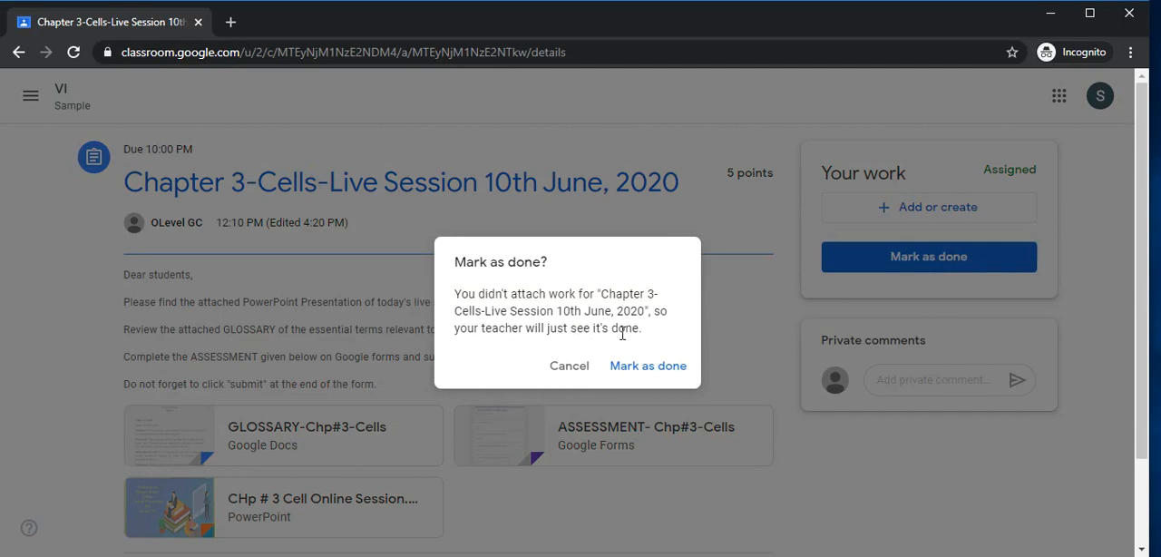
pyautogui.moveTo(566, 326)
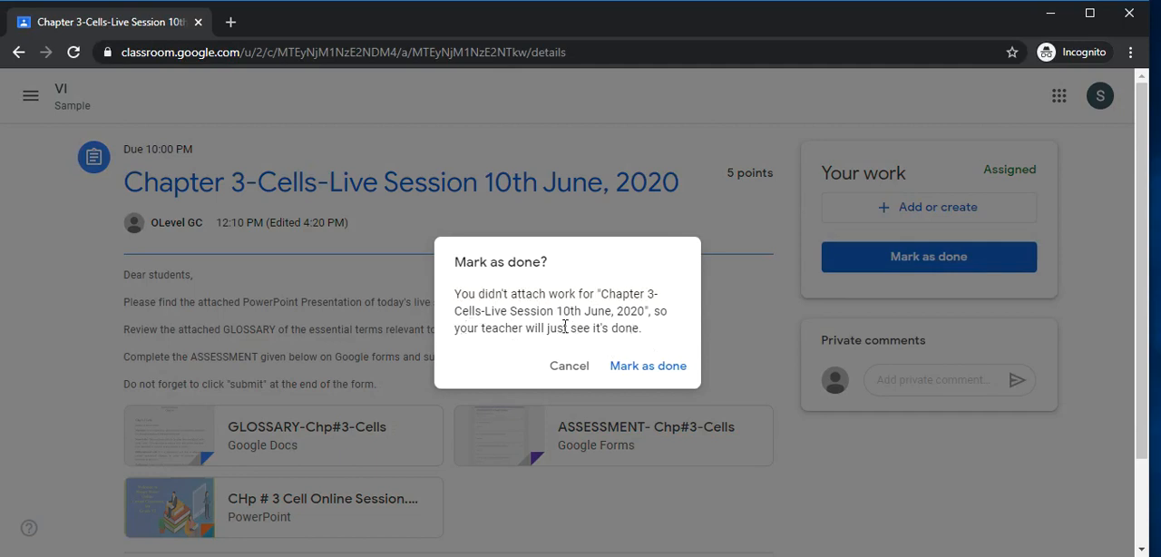
pyautogui.moveTo(464, 346)
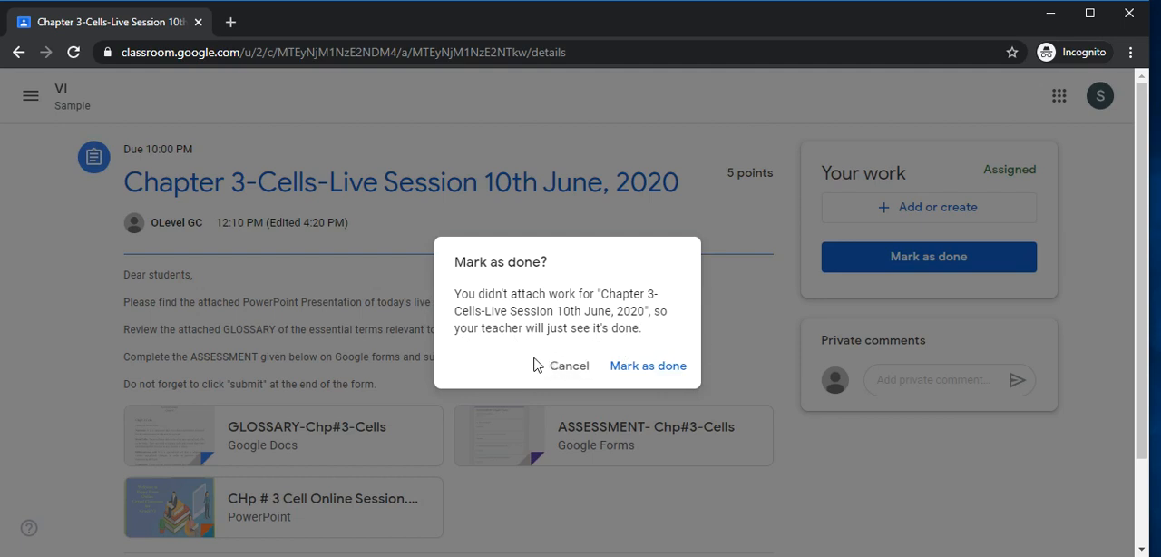
pyautogui.moveTo(644, 372)
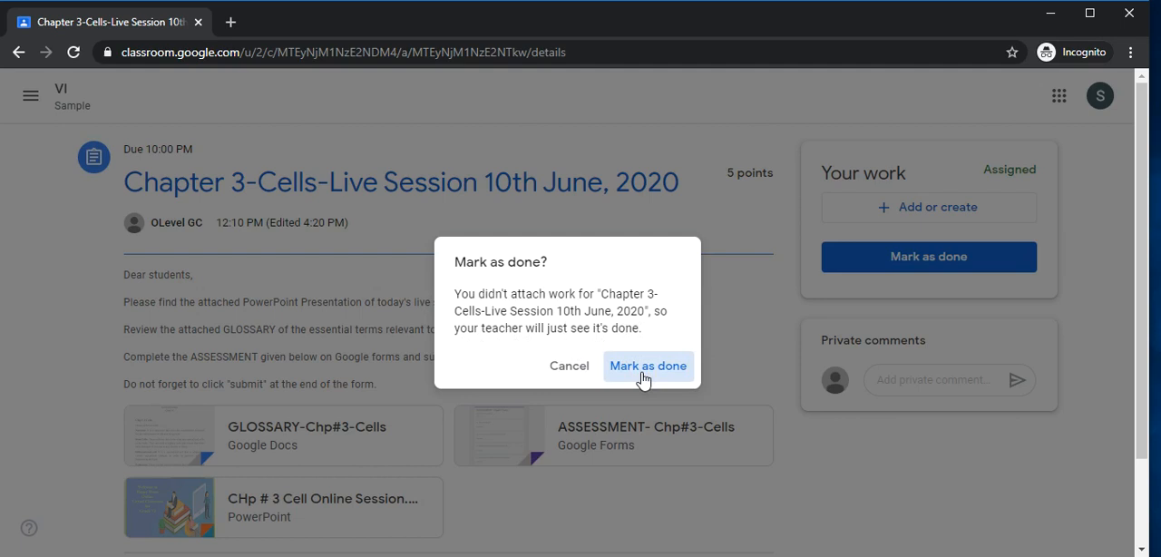
pyautogui.click(647, 367)
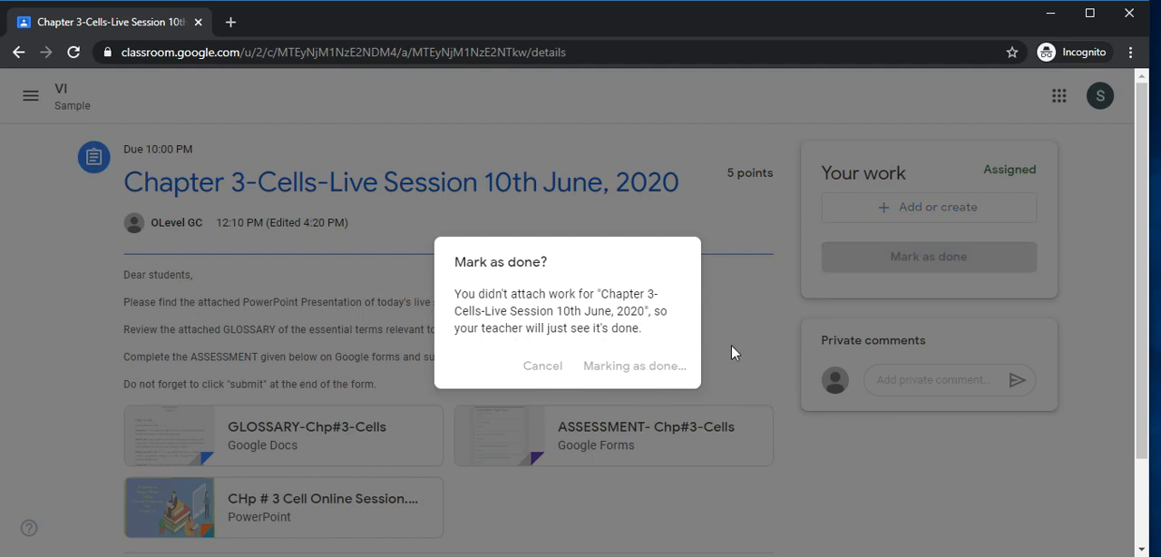
pyautogui.click(633, 367)
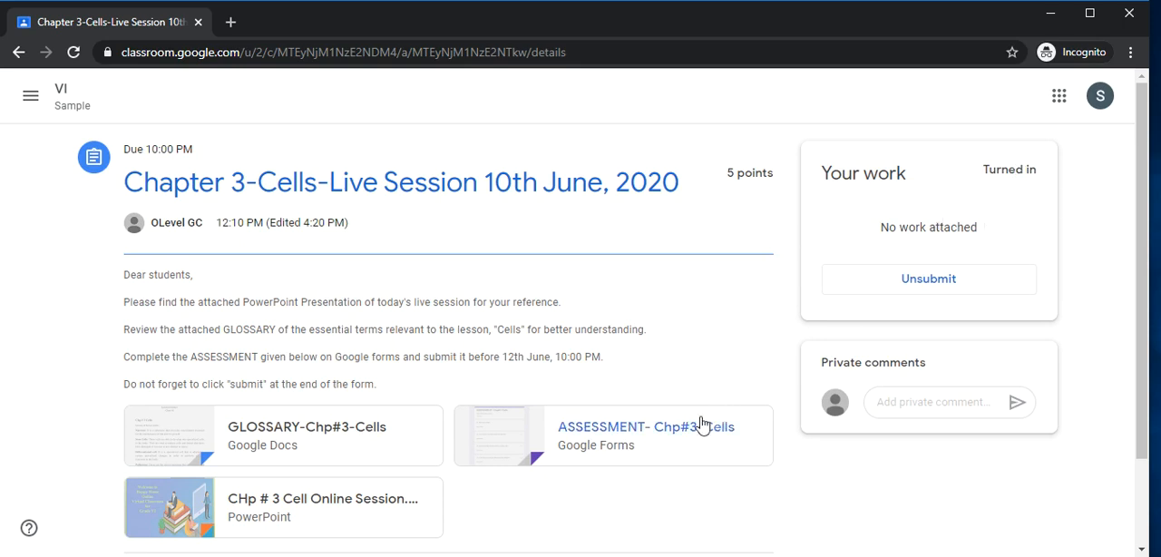
pyautogui.moveTo(925, 201)
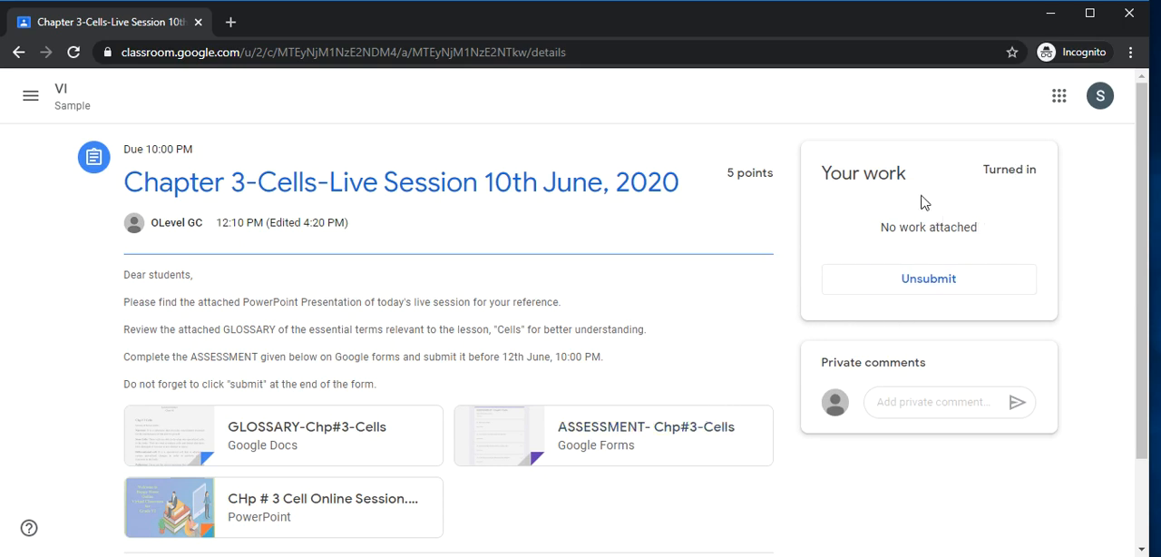
pyautogui.moveTo(548, 224)
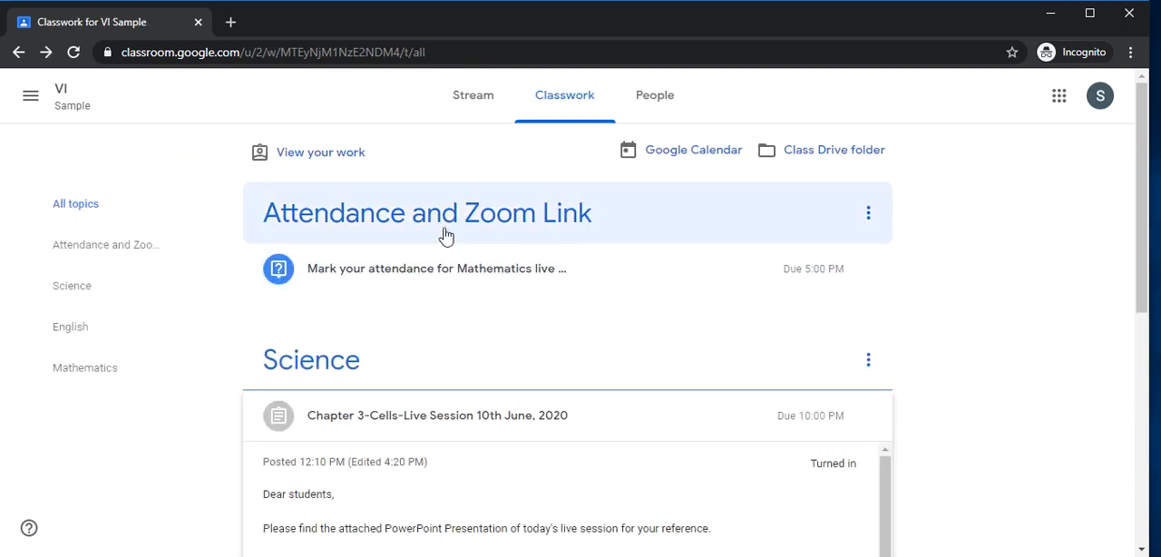
pyautogui.moveTo(826, 283)
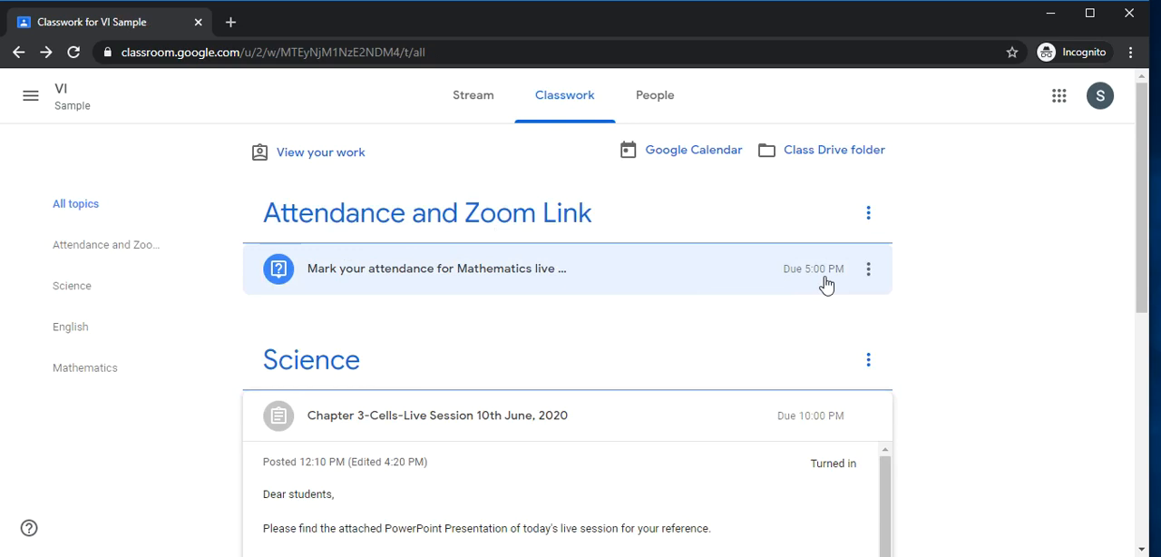
pyautogui.moveTo(432, 283)
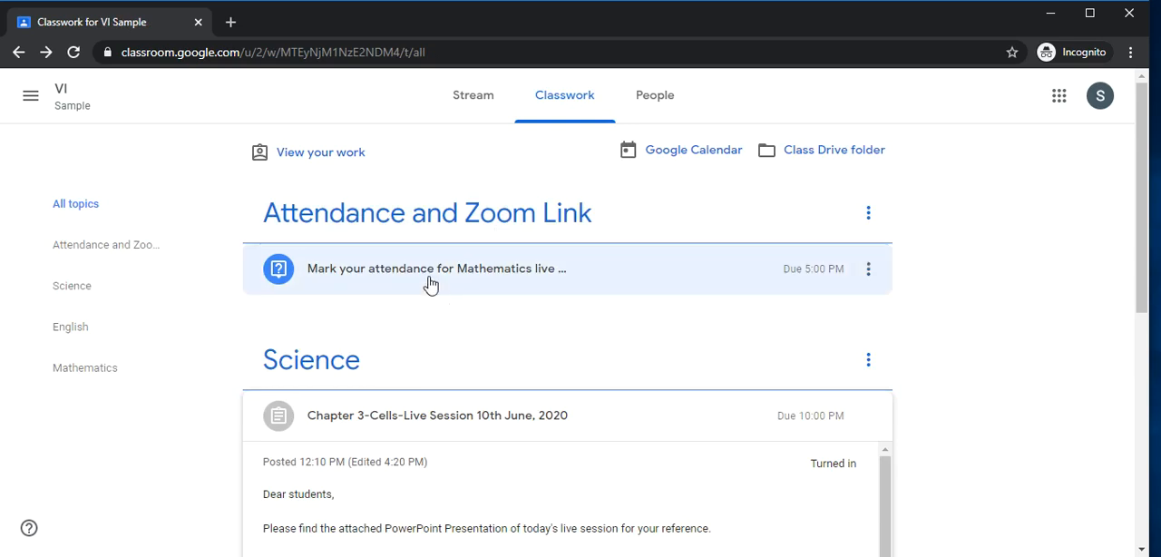
# Open the Mathematics live session attendance question page from Classwork
pyautogui.click(433, 268)
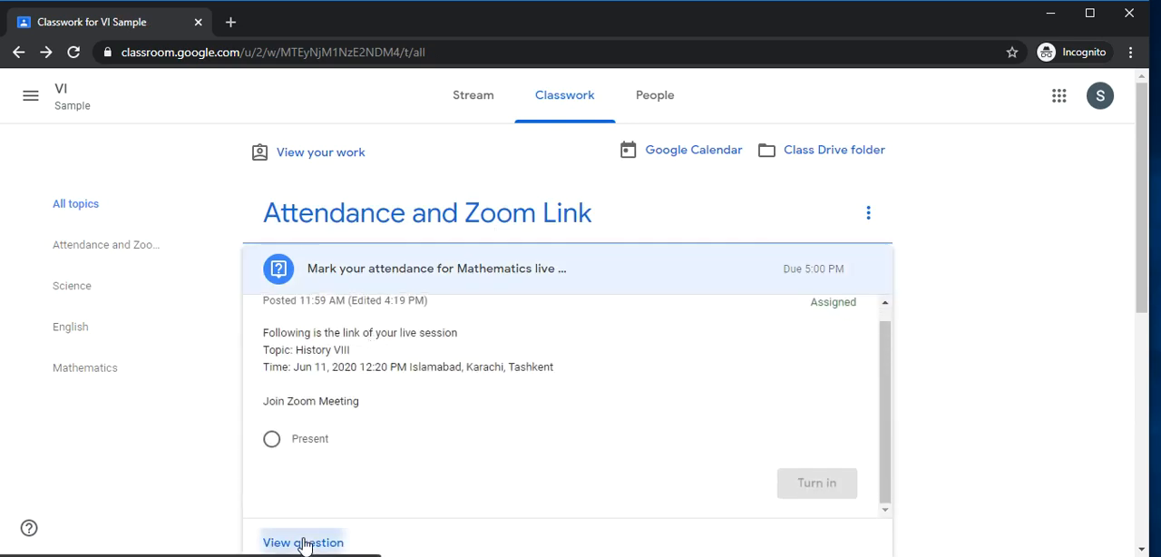
pyautogui.click(303, 541)
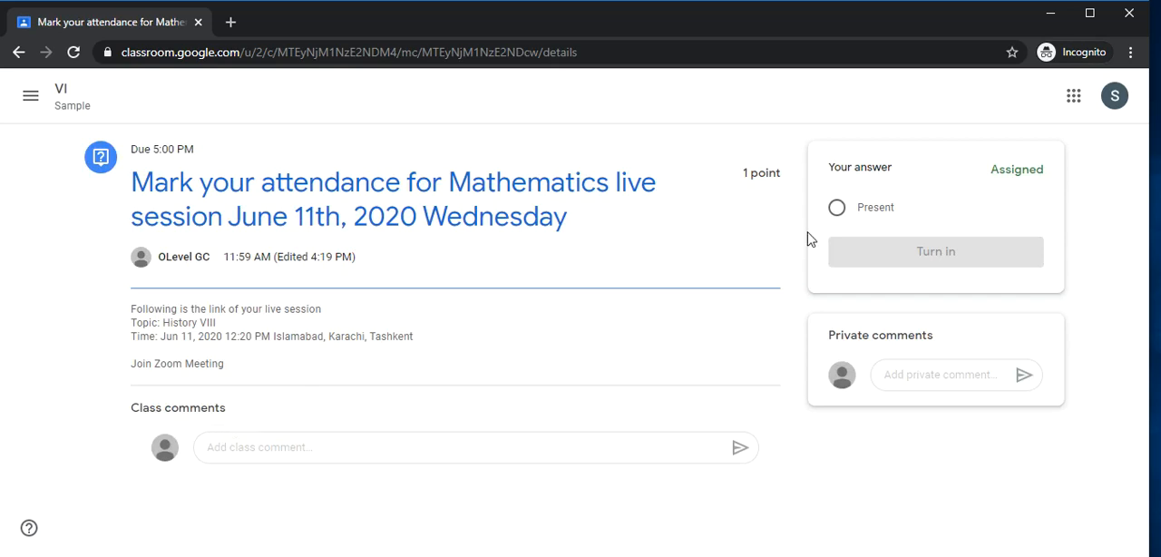
pyautogui.moveTo(836, 207)
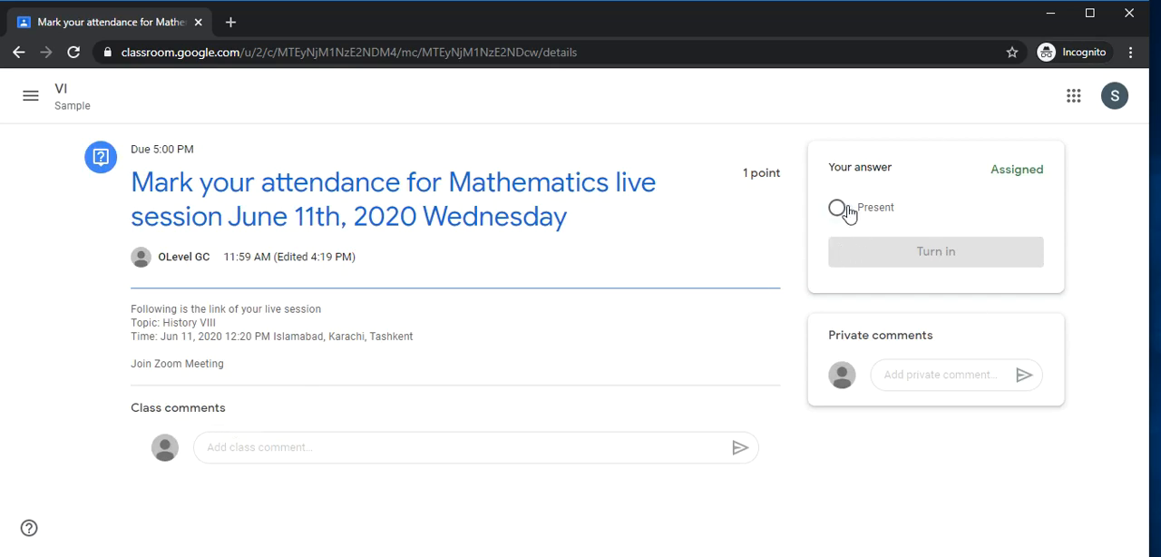
# Answer the Mathematics attendance question as Present and turn it in with confirmation
pyautogui.click(836, 206)
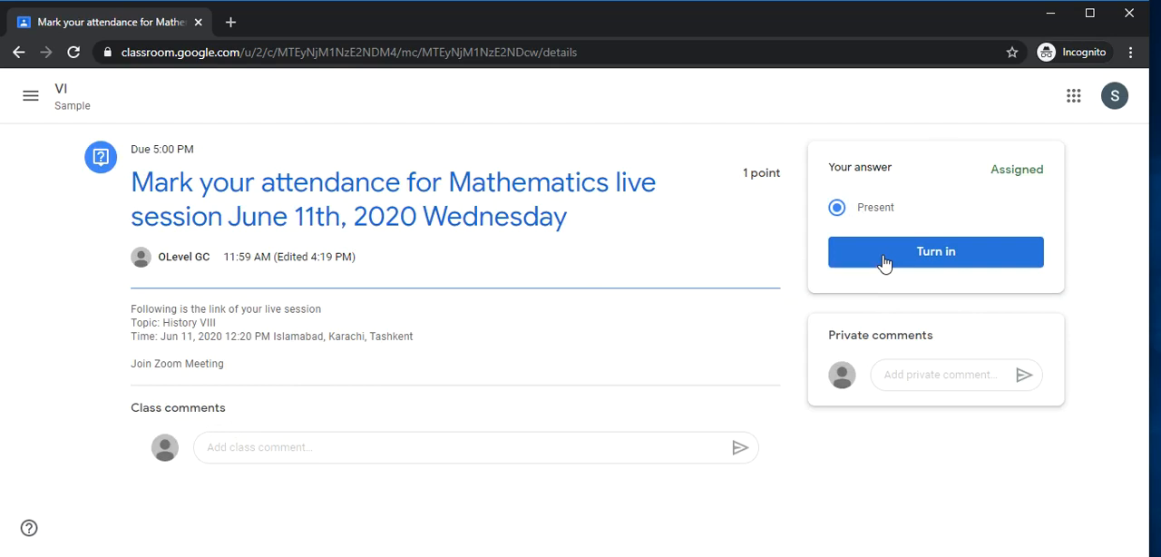
pyautogui.click(936, 251)
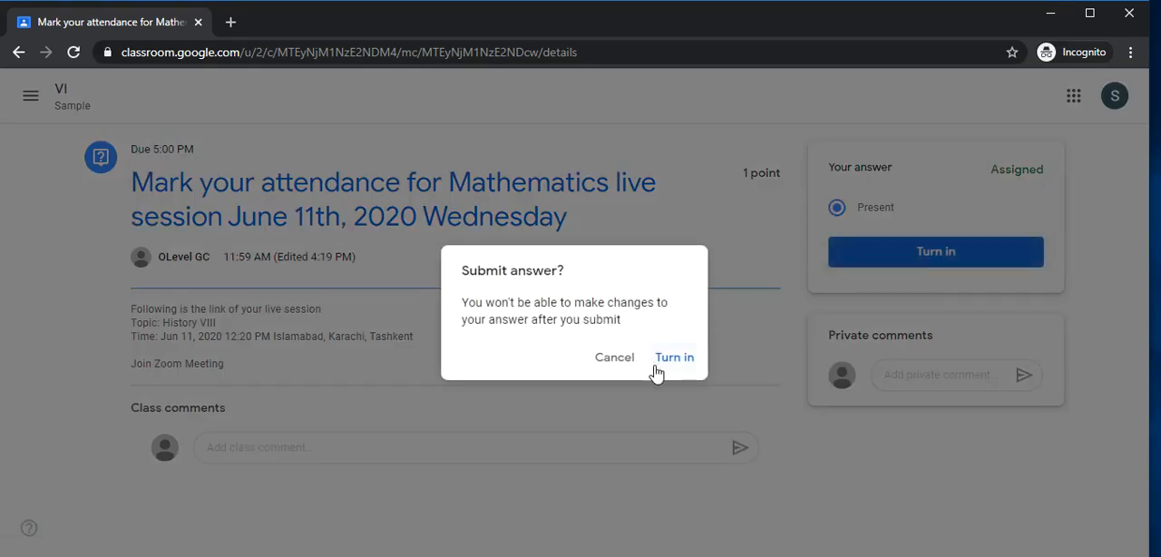
pyautogui.click(675, 355)
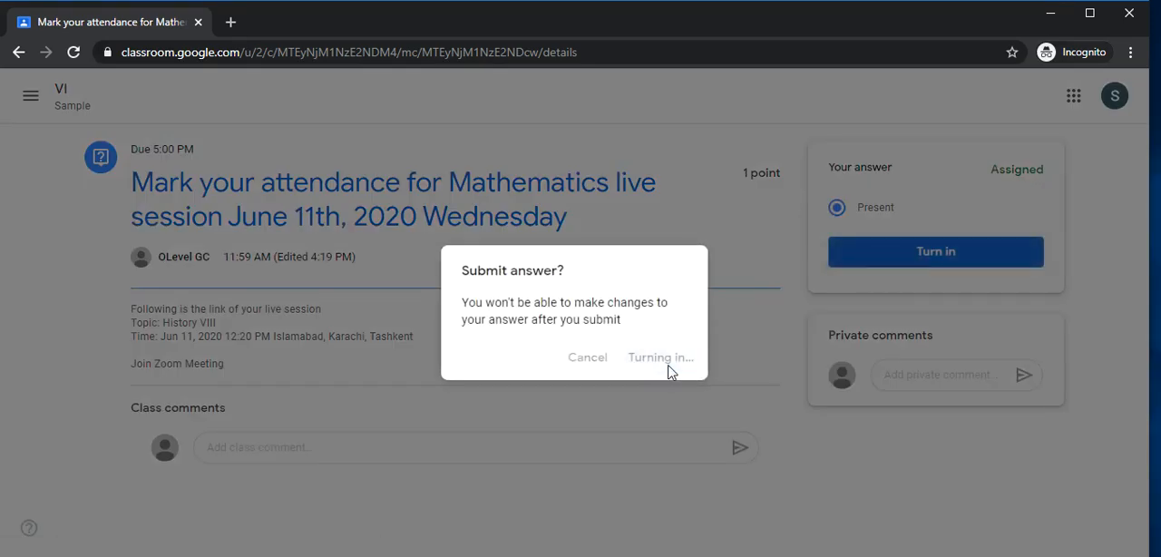
pyautogui.click(660, 355)
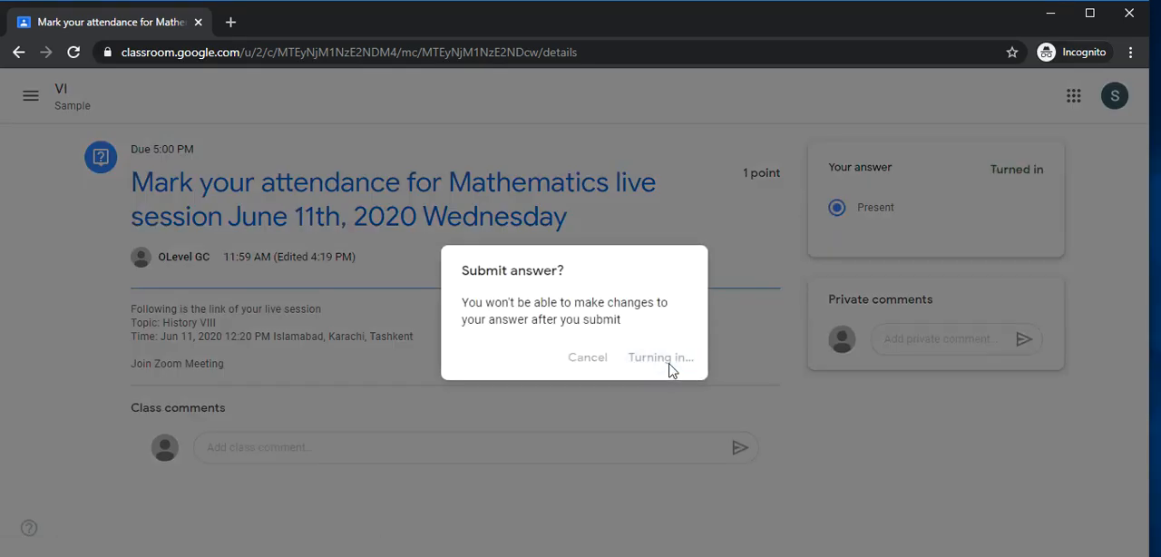
pyautogui.click(661, 356)
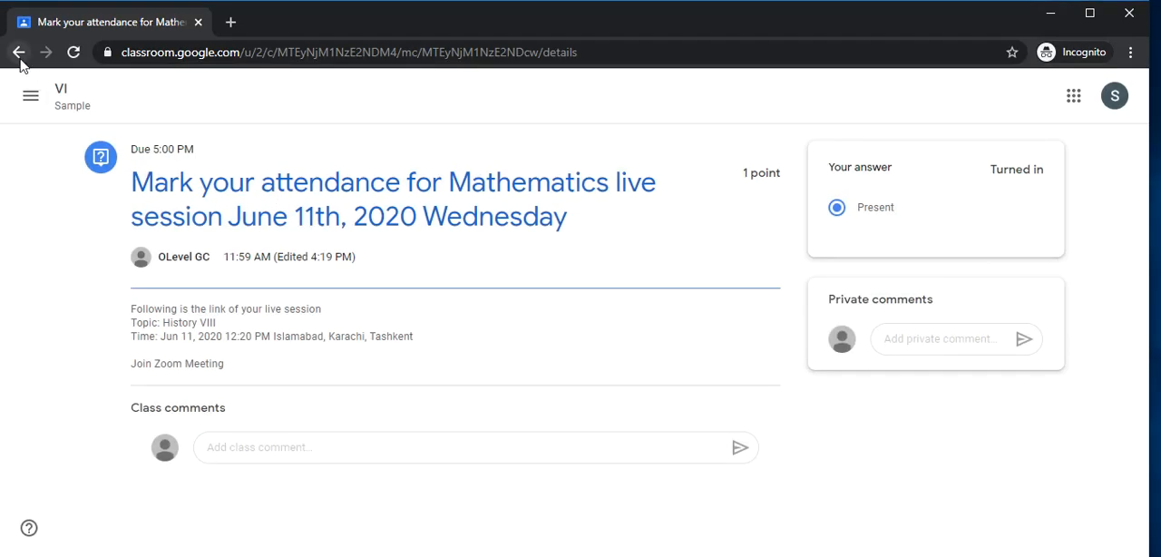
pyautogui.click(18, 51)
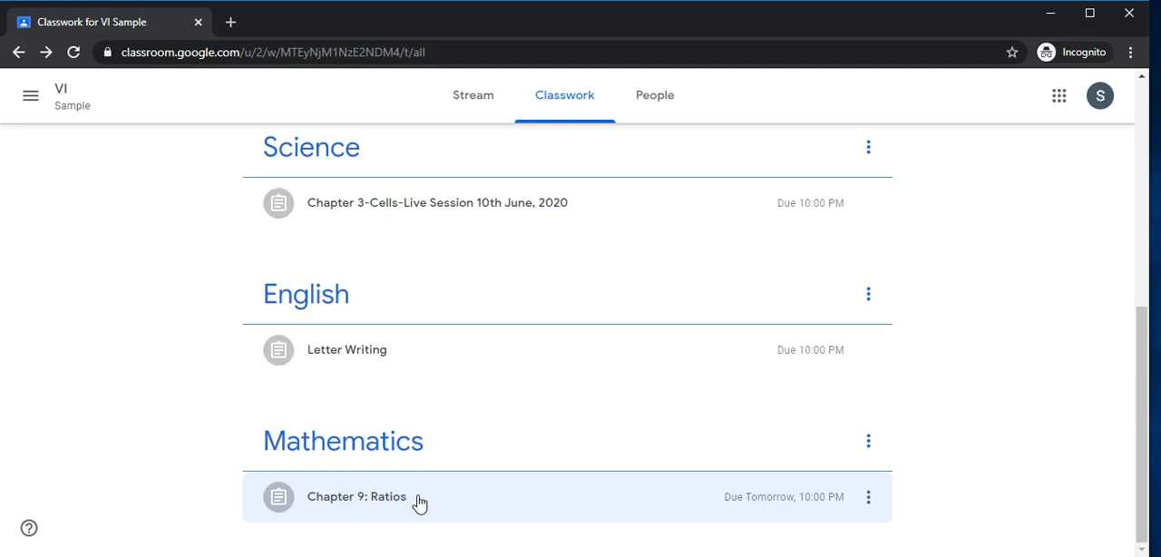
pyautogui.click(355, 496)
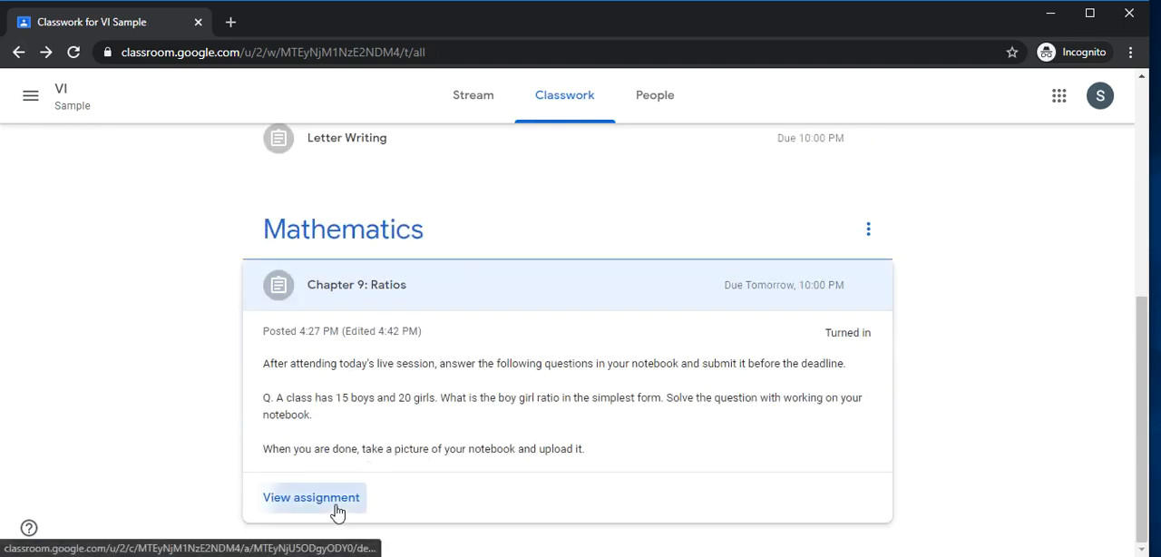
pyautogui.click(312, 497)
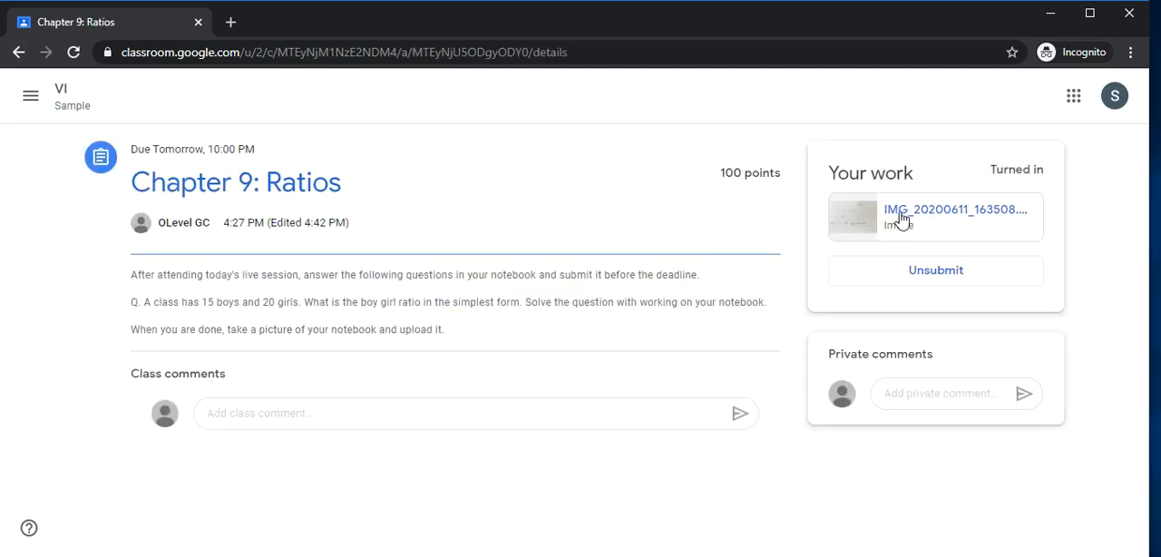
pyautogui.click(18, 51)
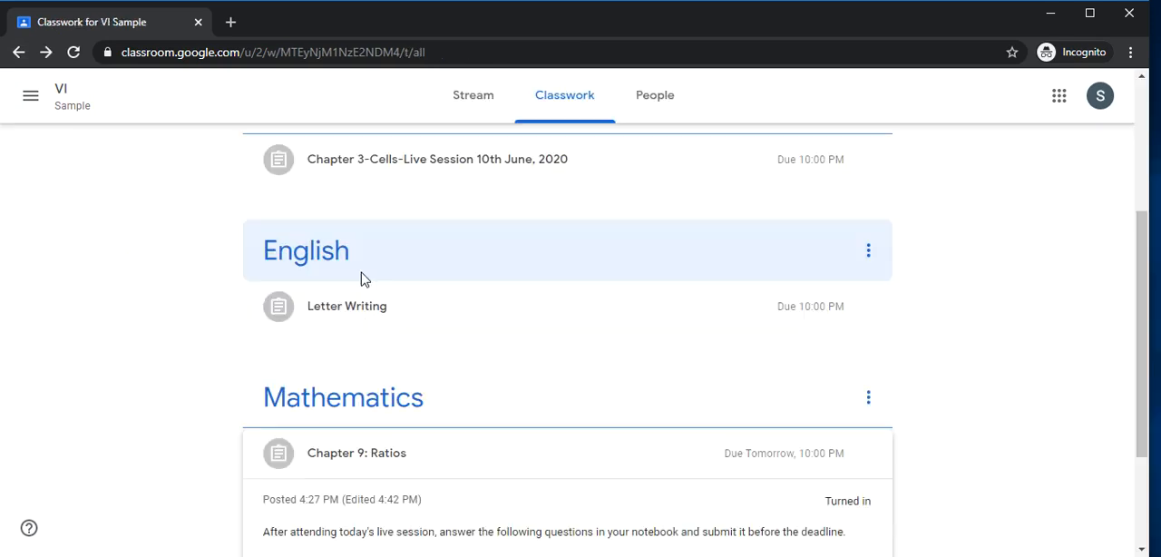
pyautogui.click(346, 304)
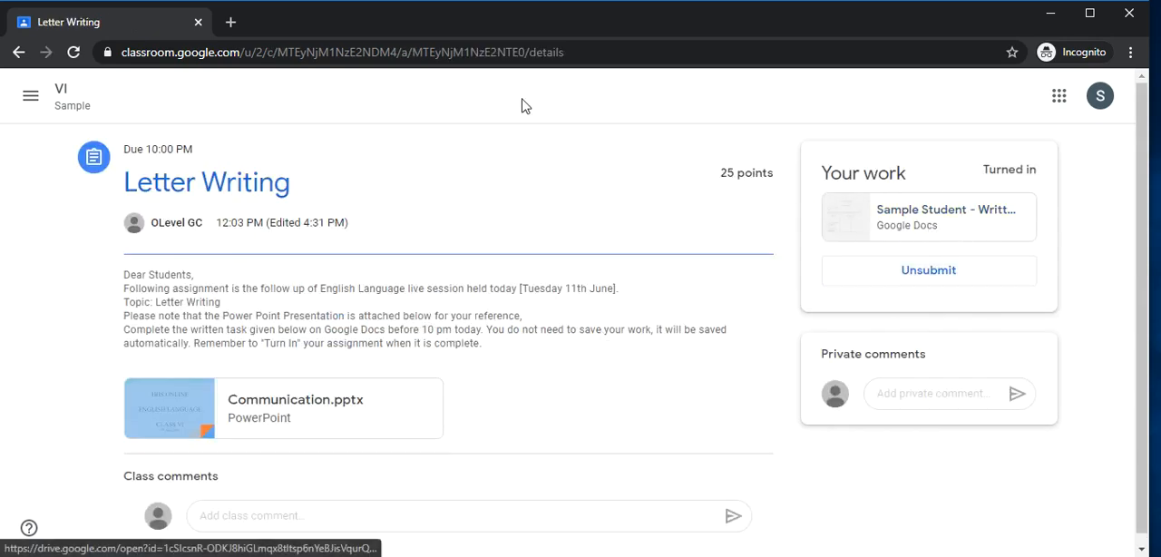
pyautogui.click(18, 51)
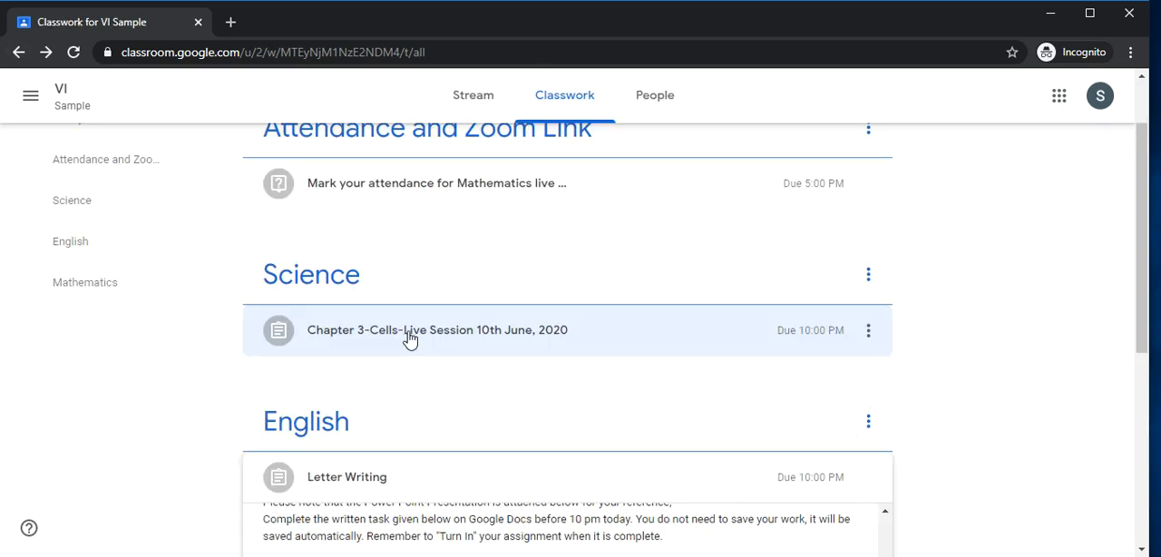
pyautogui.click(435, 330)
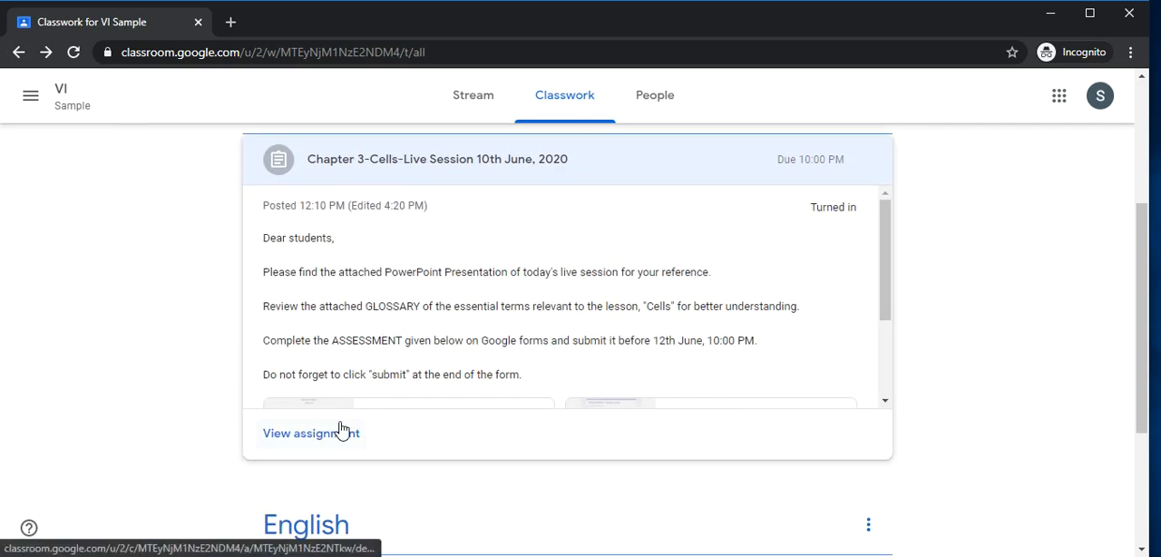
pyautogui.click(310, 432)
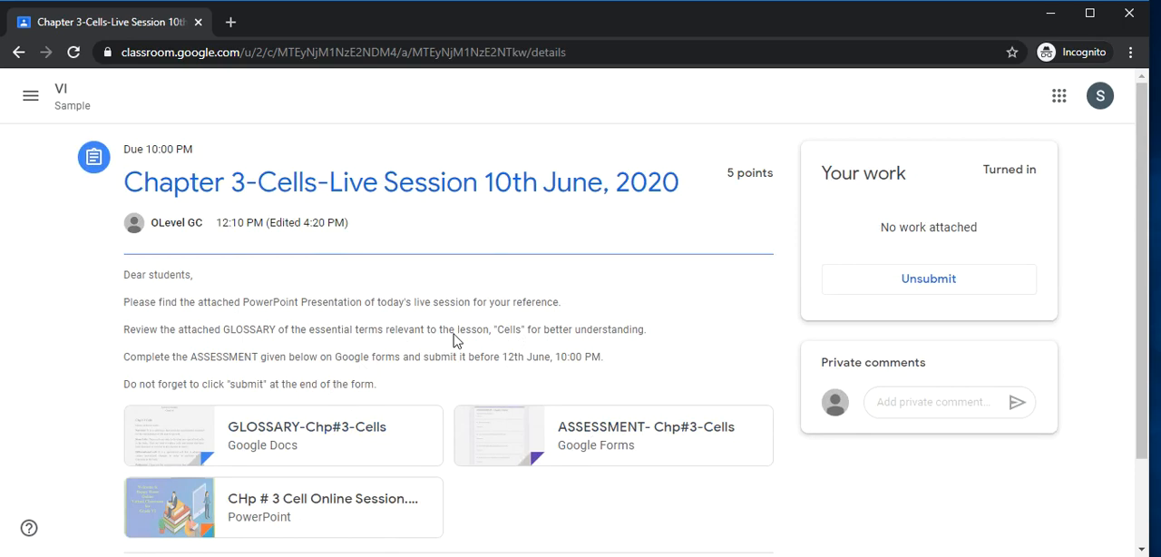
pyautogui.moveTo(613, 413)
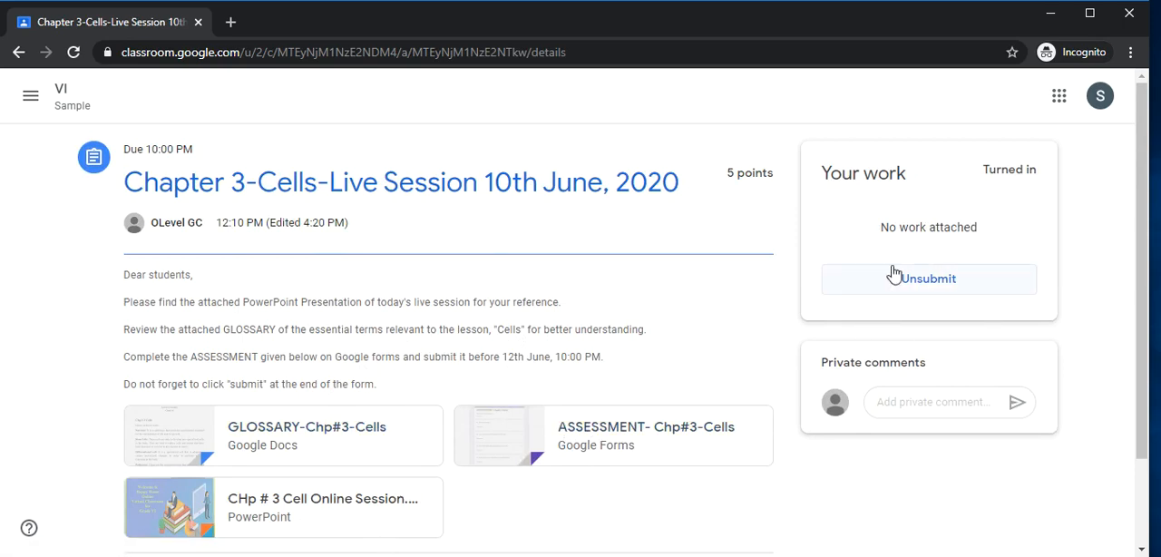
pyautogui.click(19, 50)
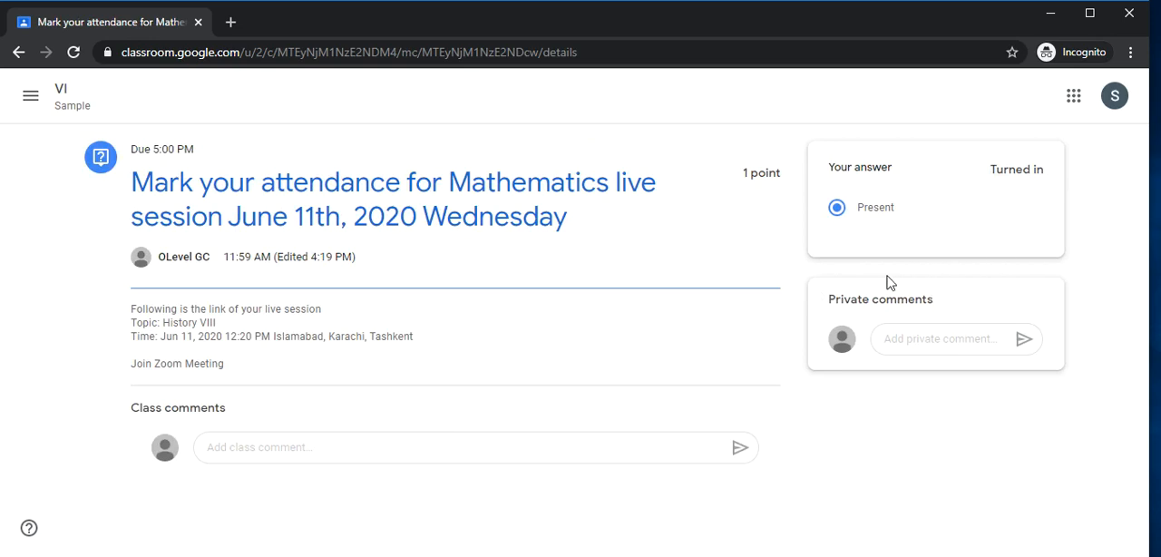
pyautogui.moveTo(855, 326)
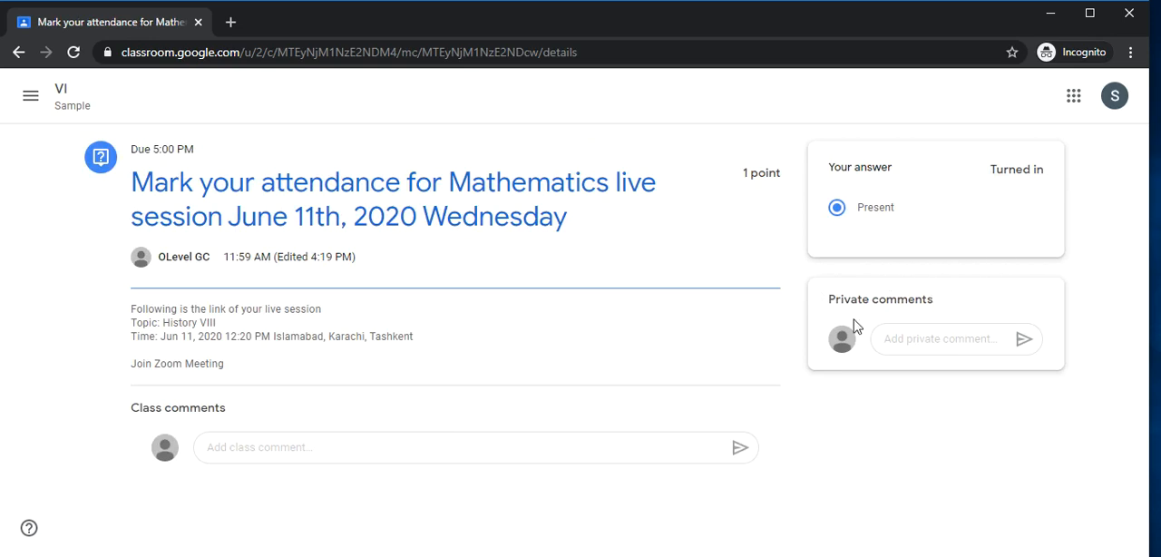